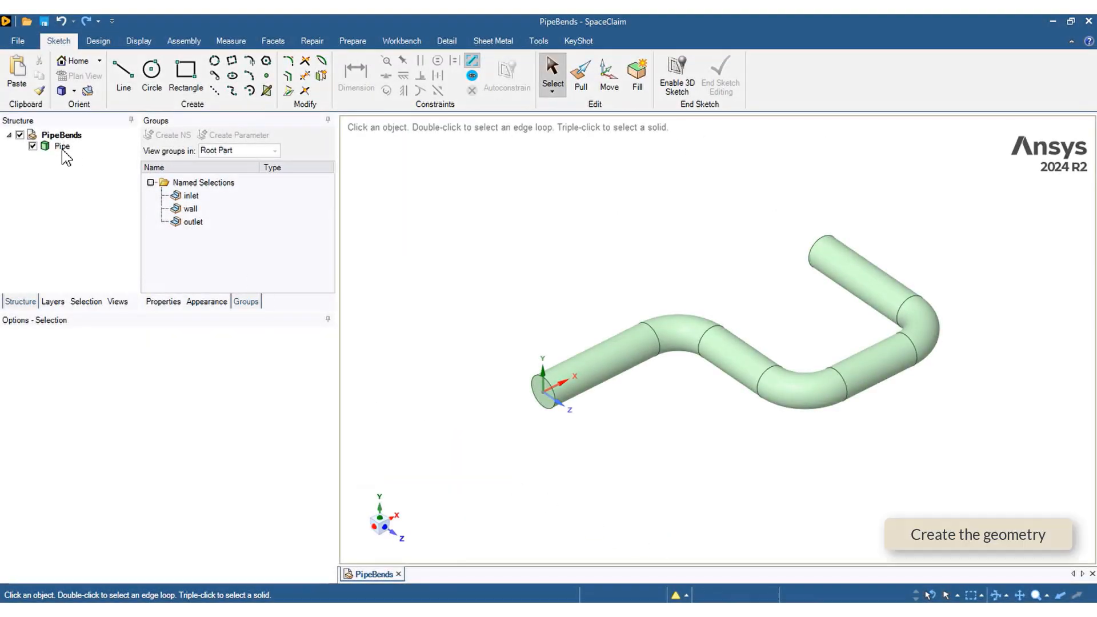
Step: Select the Pipe body, clear the inlet diameter measurement and return to the design tools
left_click(62, 146)
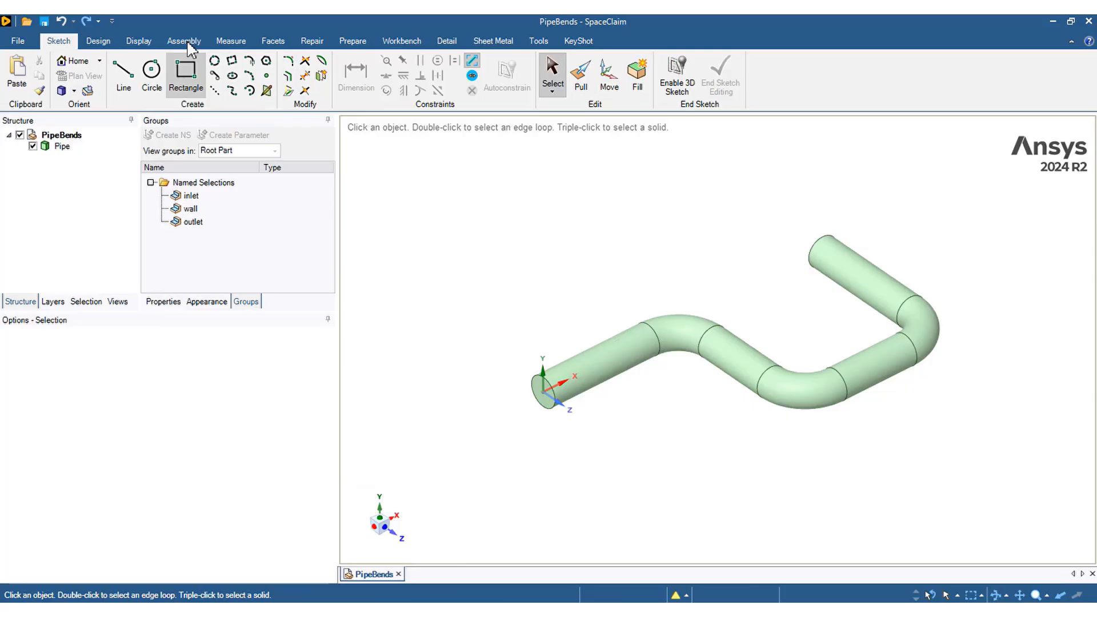
left_click(230, 41)
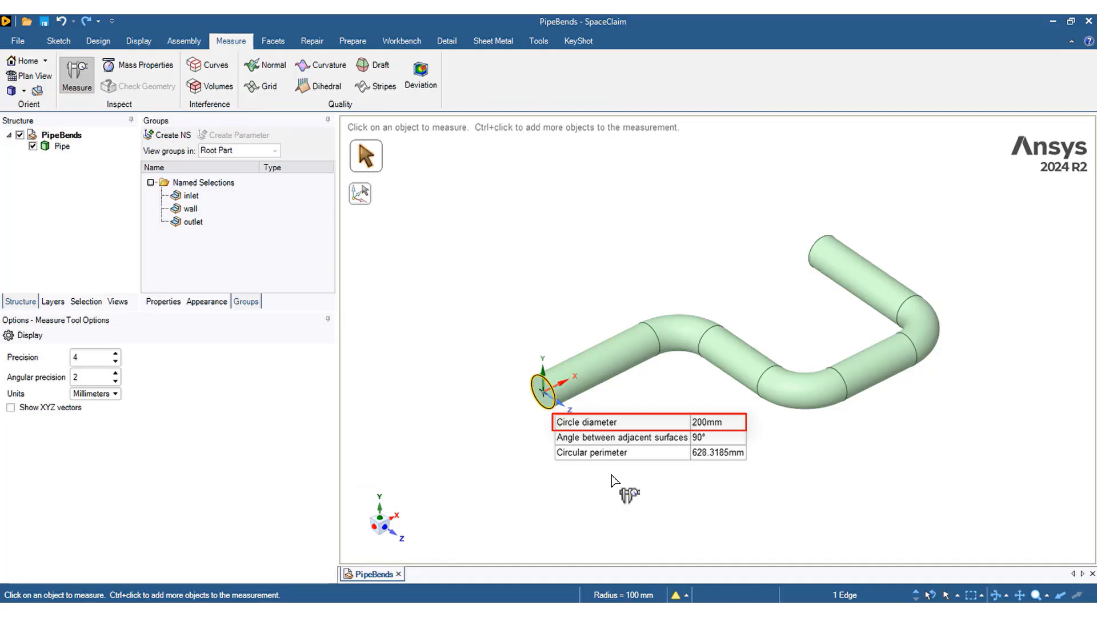
left_click(77, 74)
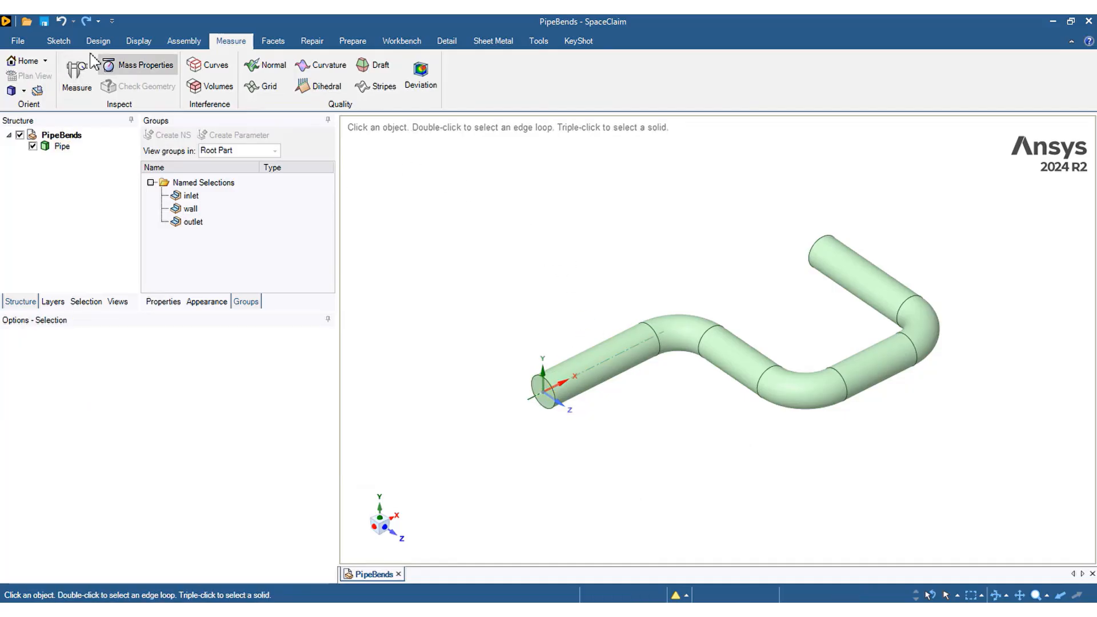
left_click(98, 41)
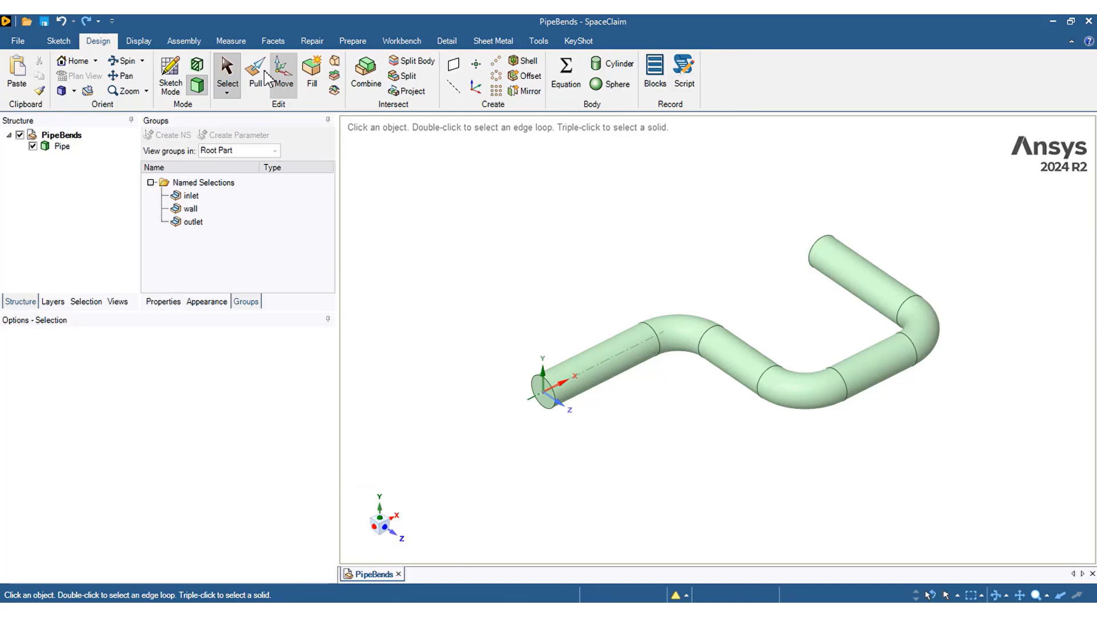
left_click(255, 66)
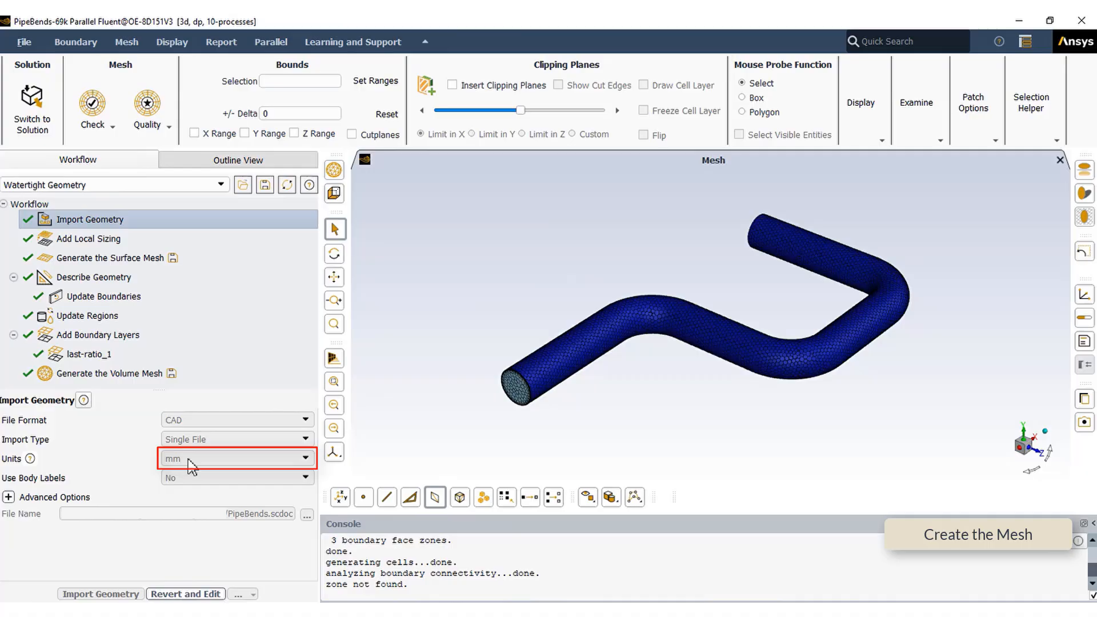
Step: Review the geometry import and local sizing steps, then show the surface mesh settings (2–20 mm, growth 1.2)
left_click(87, 316)
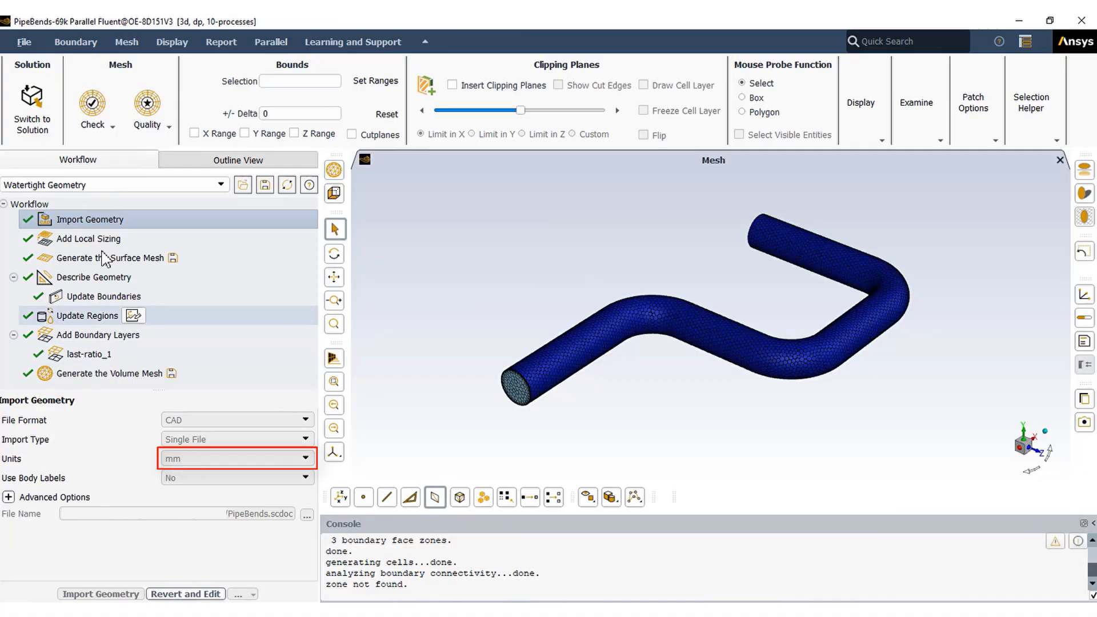
left_click(90, 238)
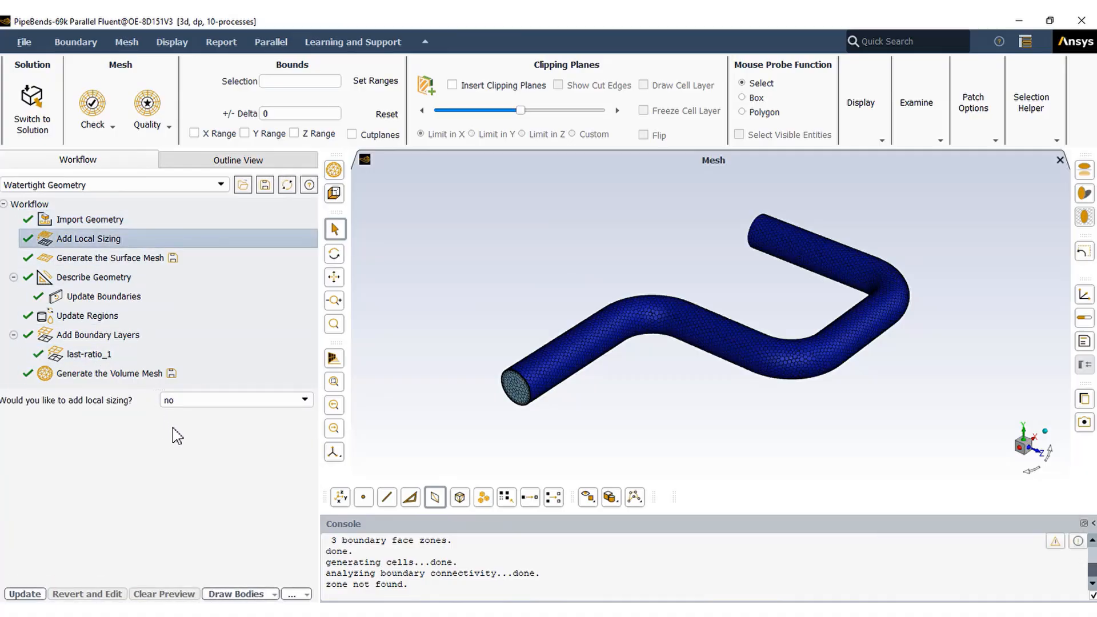
left_click(110, 257)
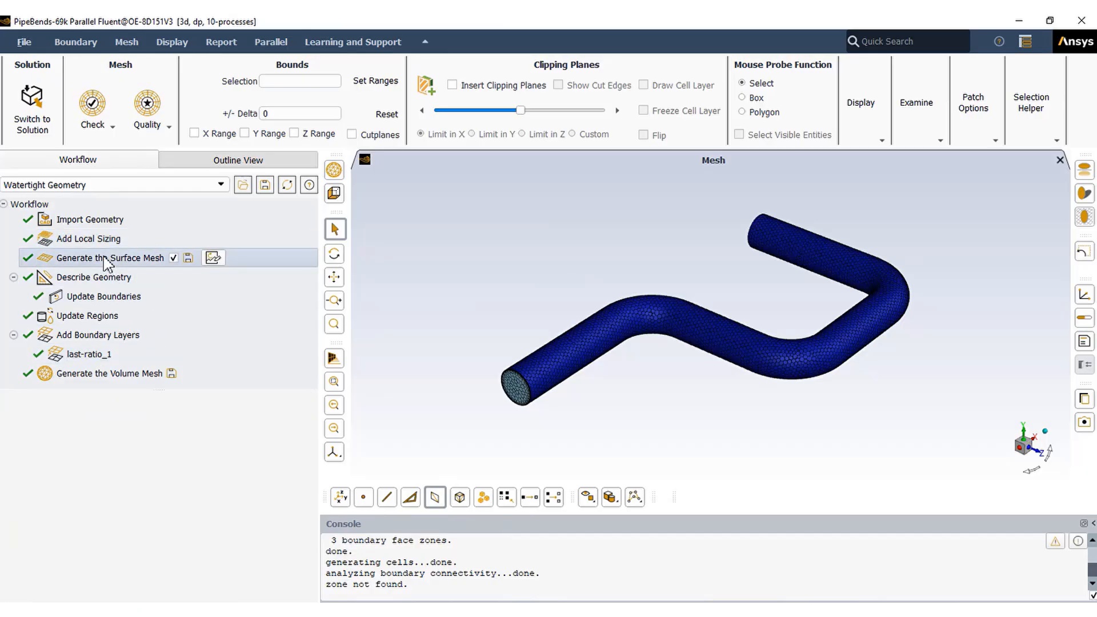
left_click(112, 258)
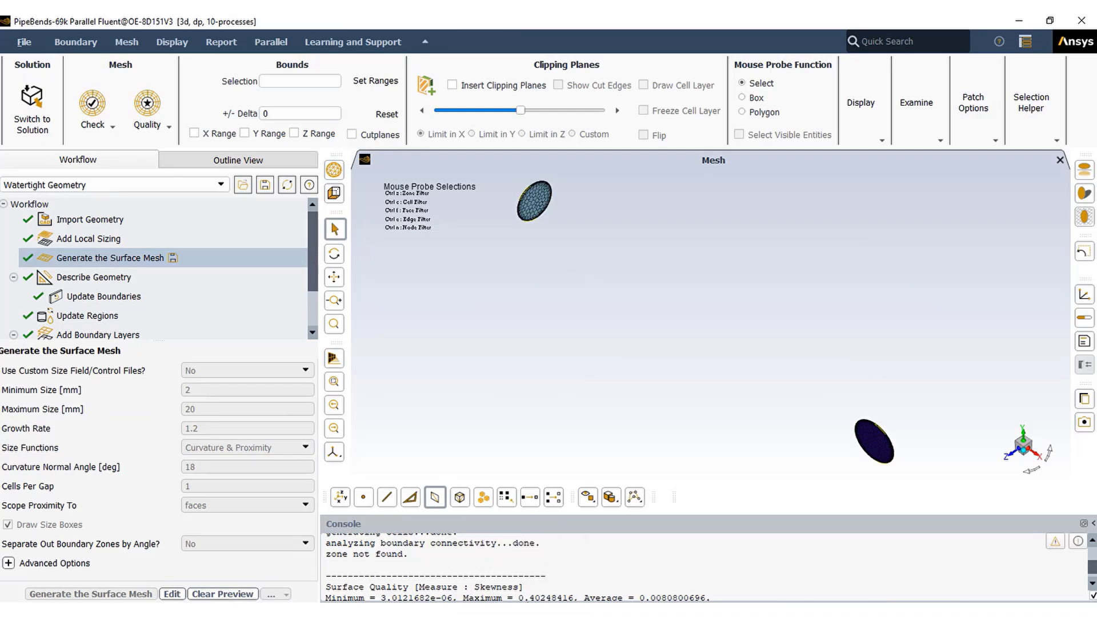
Step: Review inlet/outlet/wall boundary types, the fluid pipe region and 8 boundary layers, then the polyhedra volume settings
double_click(542, 596)
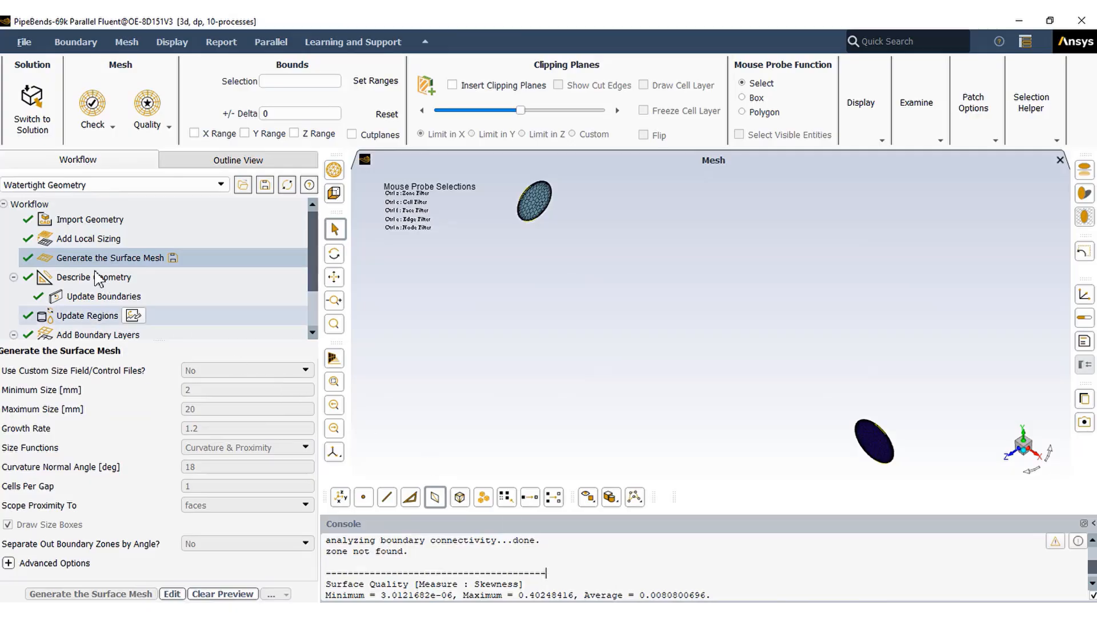
left_click(93, 277)
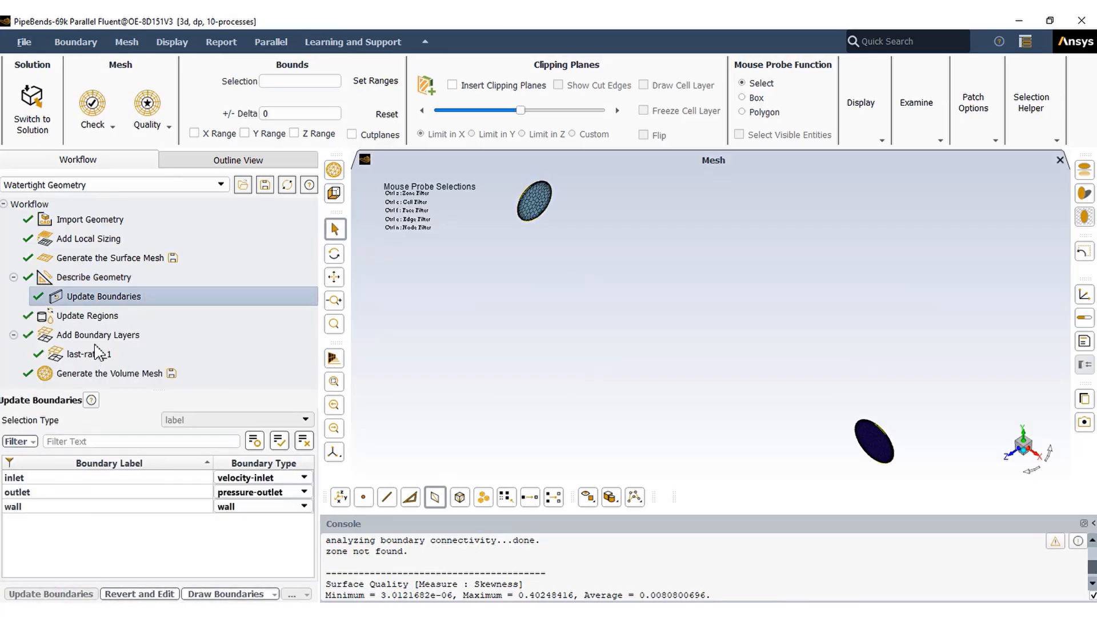
left_click(87, 316)
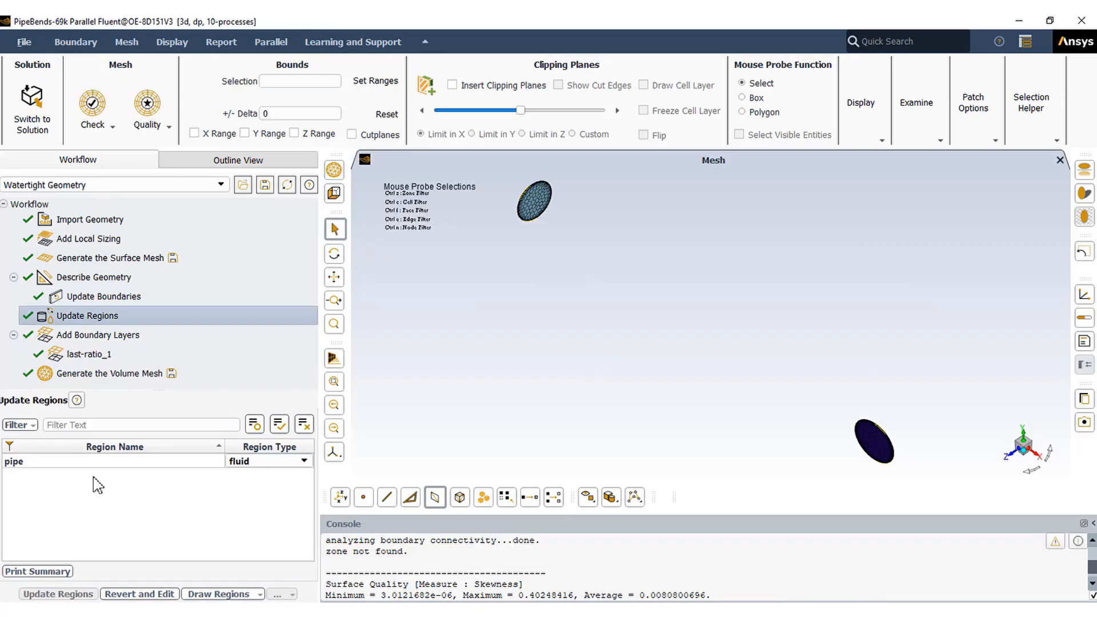
left_click(89, 354)
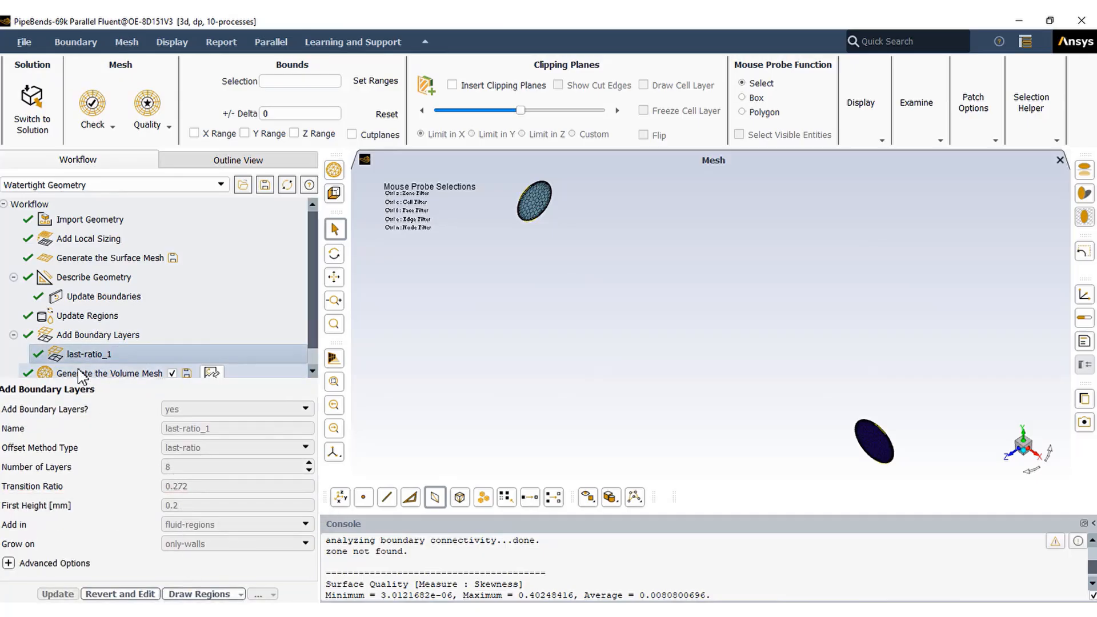
left_click(110, 373)
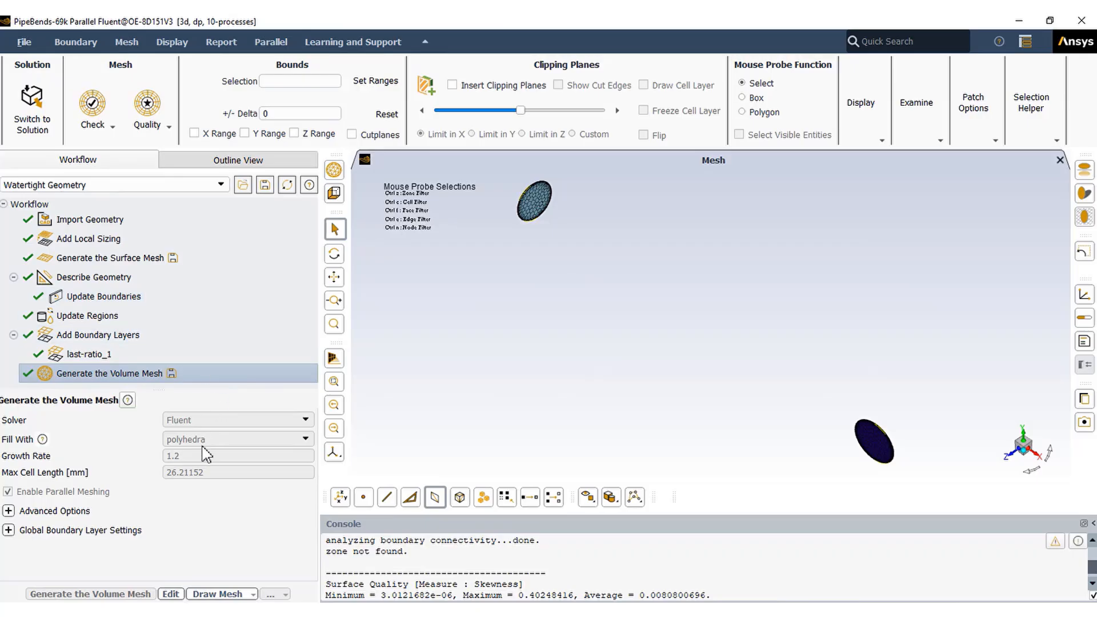
mouse_move(204, 508)
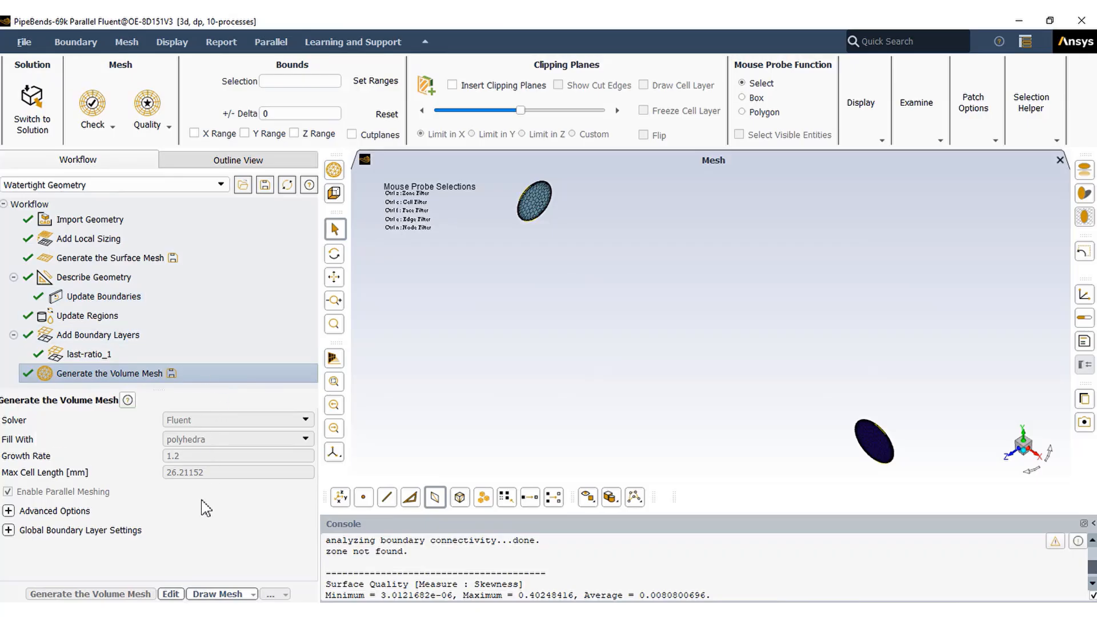
Step: Draw the volume mesh with a Y clipping plane and cell layer shown, noting minimum orthogonal quality 0.62
left_click(169, 128)
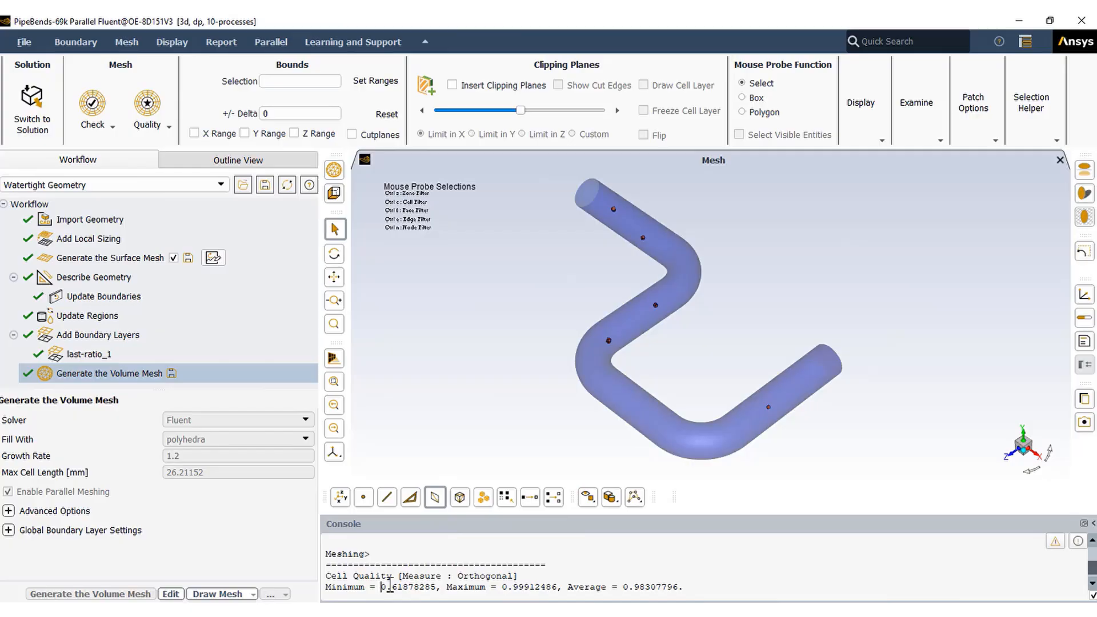
double_click(408, 587)
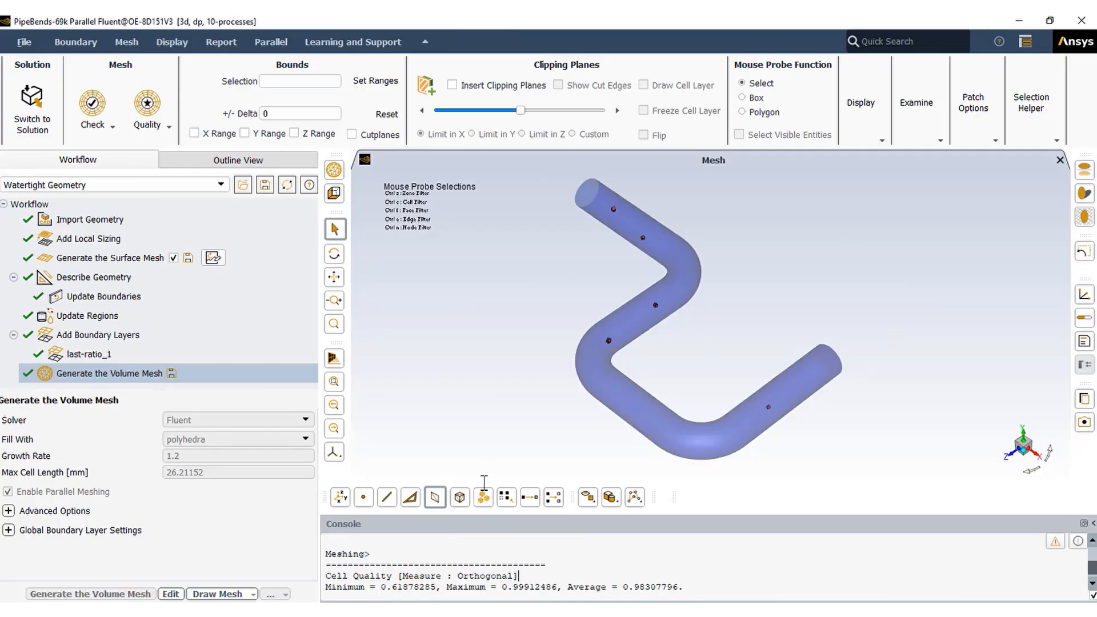
left_click(453, 85)
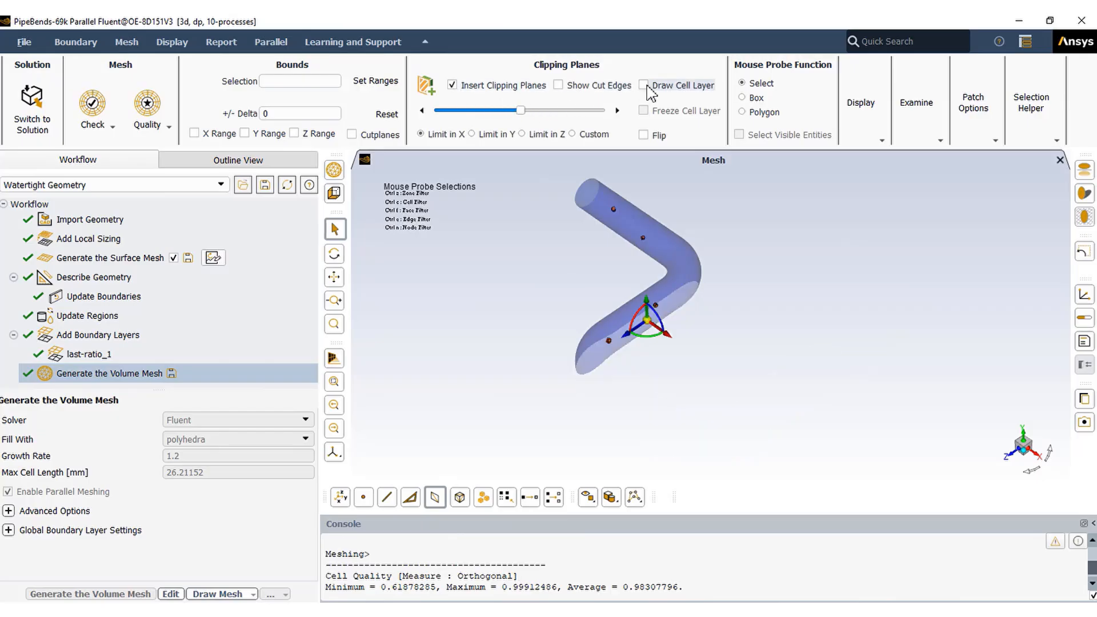
left_click(643, 86)
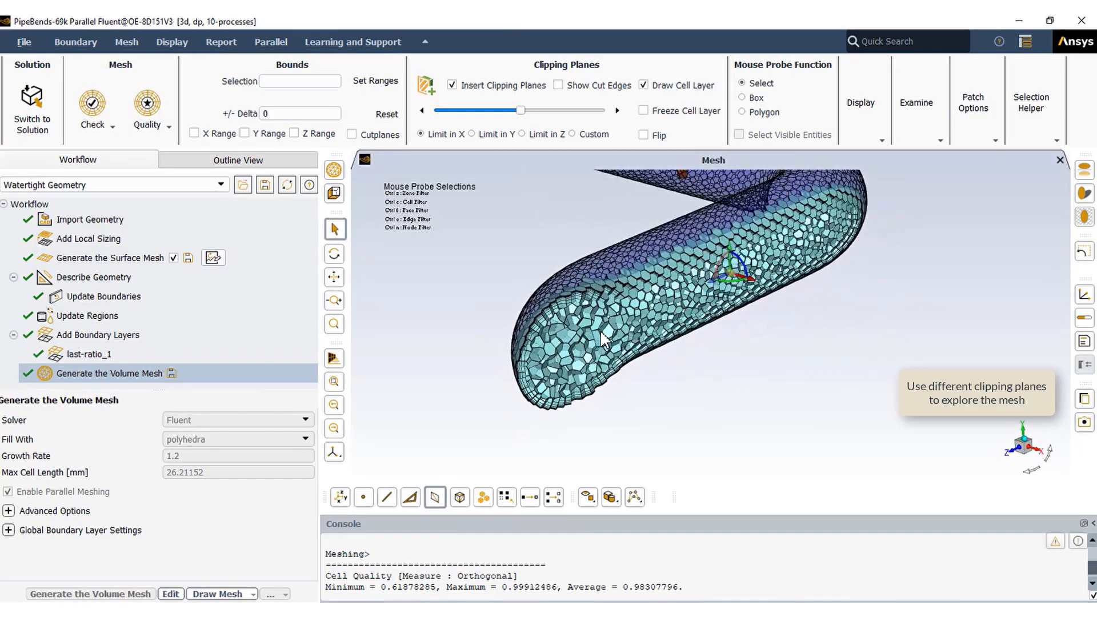
left_click(522, 134)
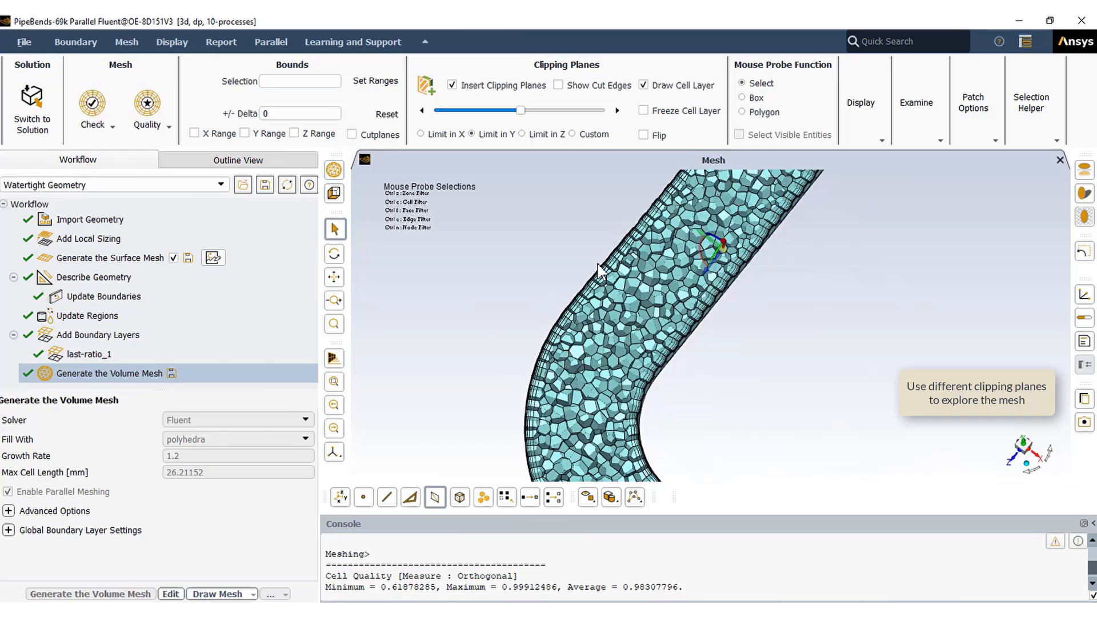
left_click(32, 108)
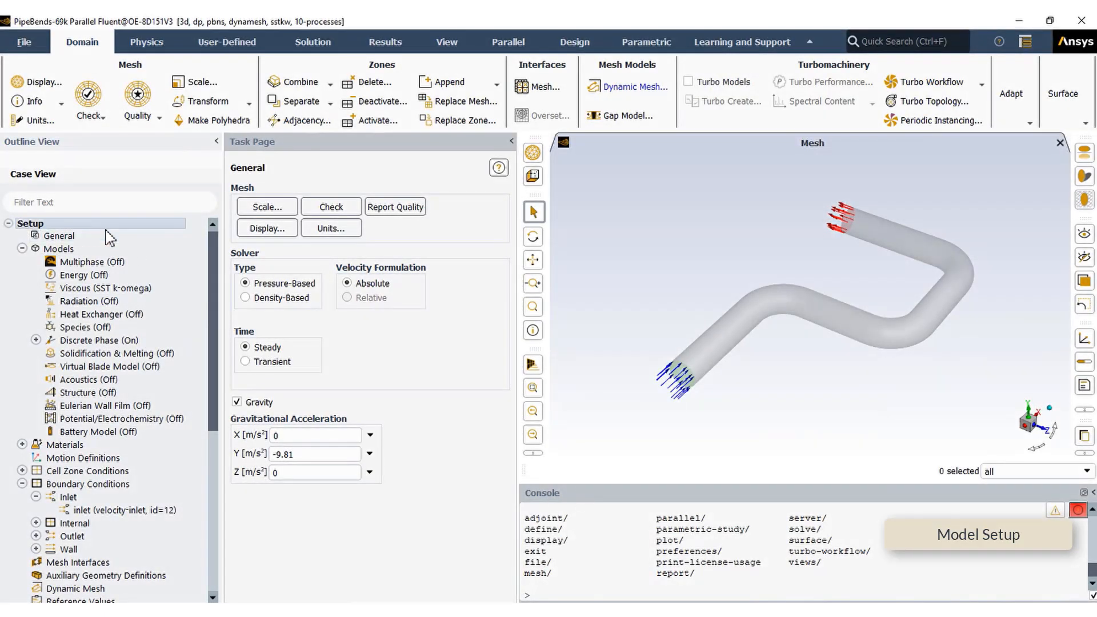
Step: Check the general solver settings, the SST k-omega turbulence model and the Discrete Phase model entry
left_click(62, 235)
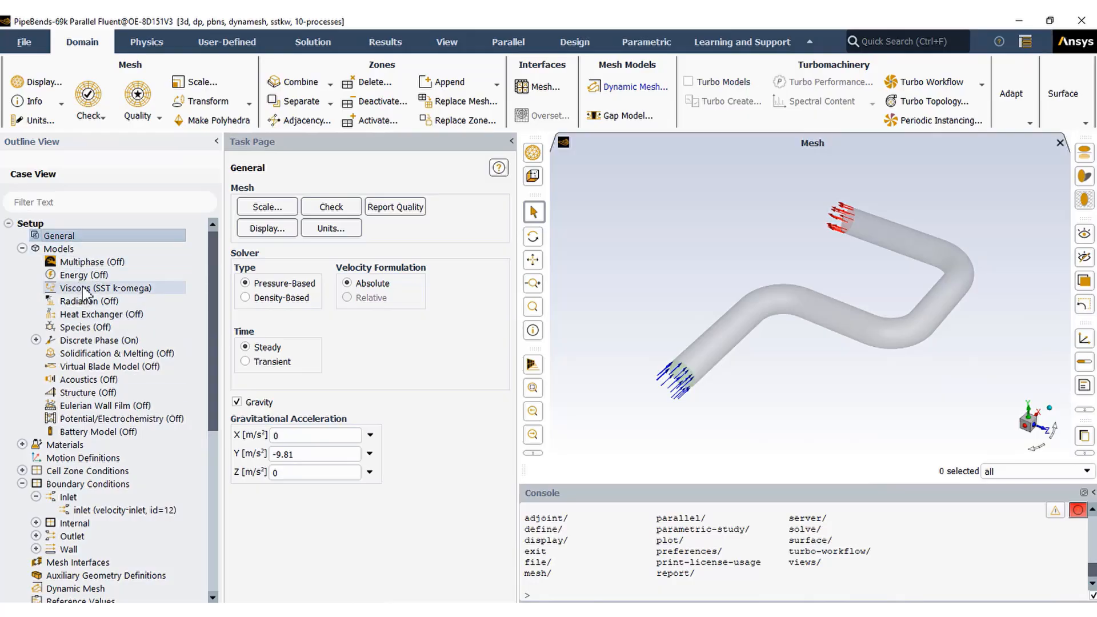
left_click(88, 328)
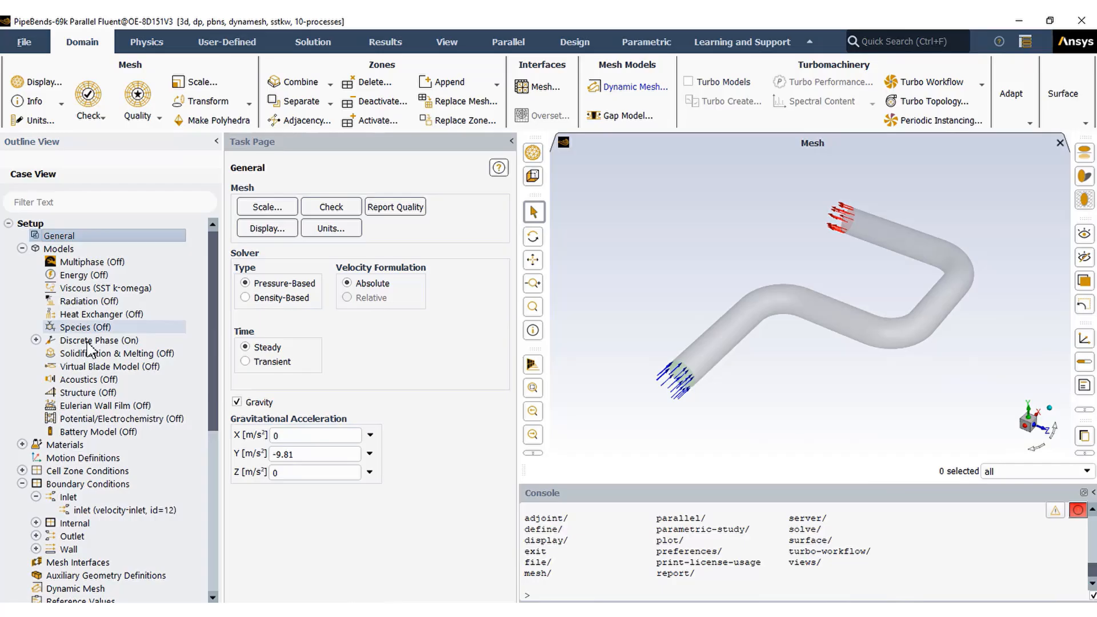
left_click(36, 341)
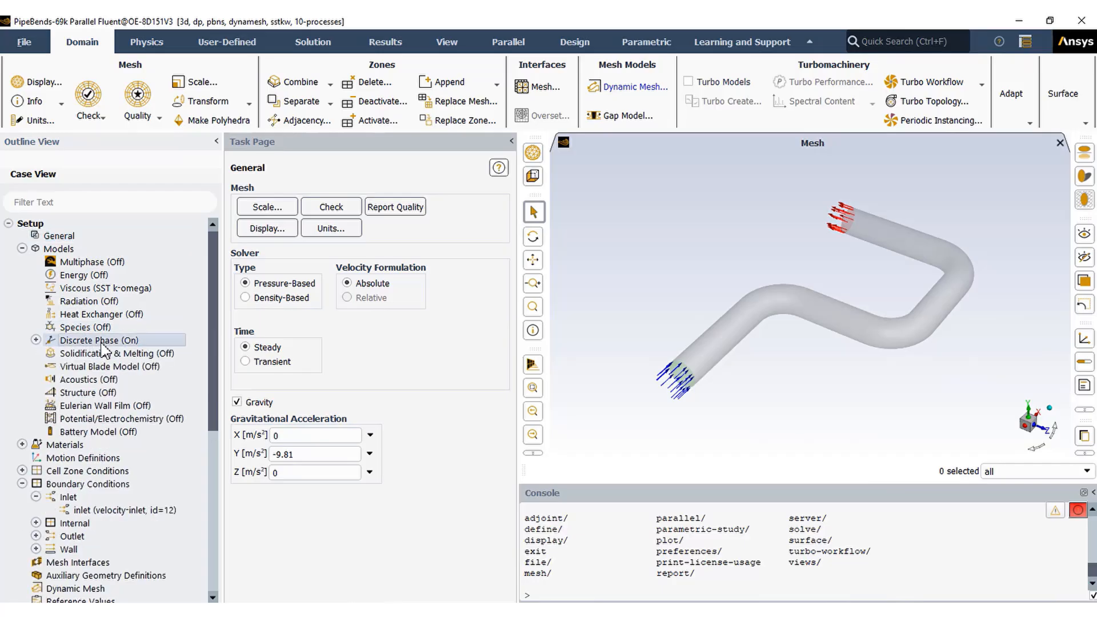
double_click(95, 341)
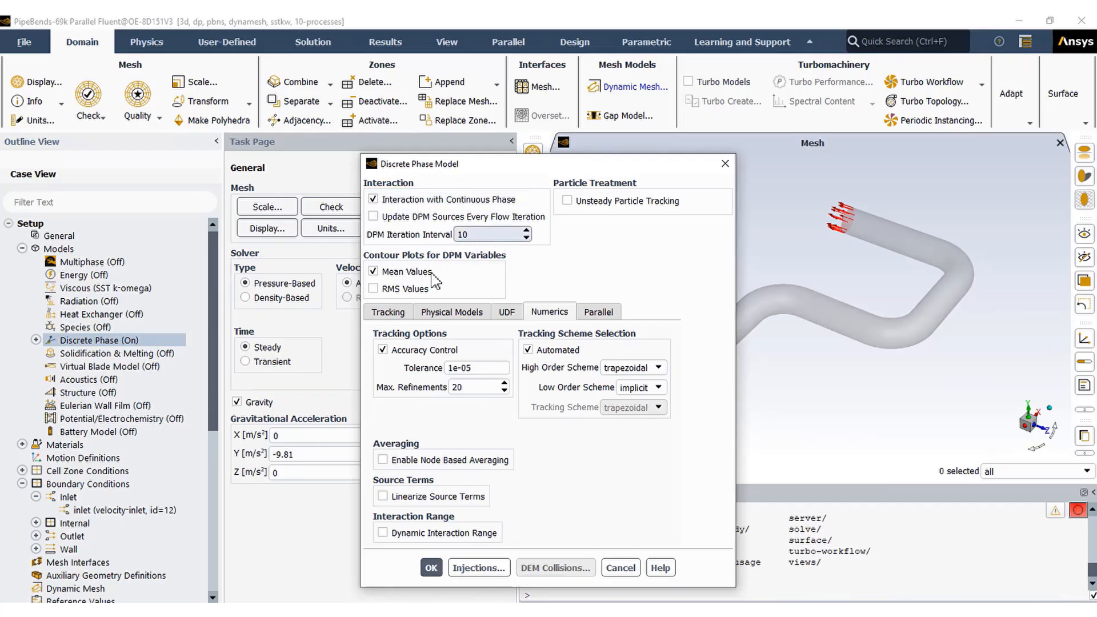
Step: Verify high-res tracking, erosion/accretion and trapezoidal numerics in the Discrete Phase Model and accept them
left_click(387, 311)
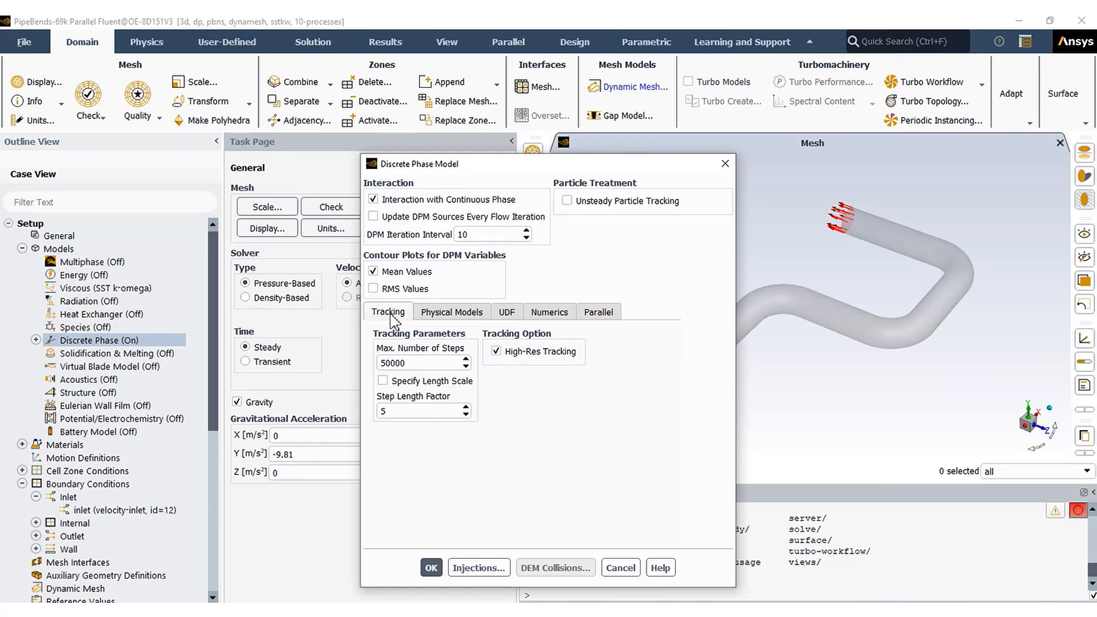
left_click(497, 351)
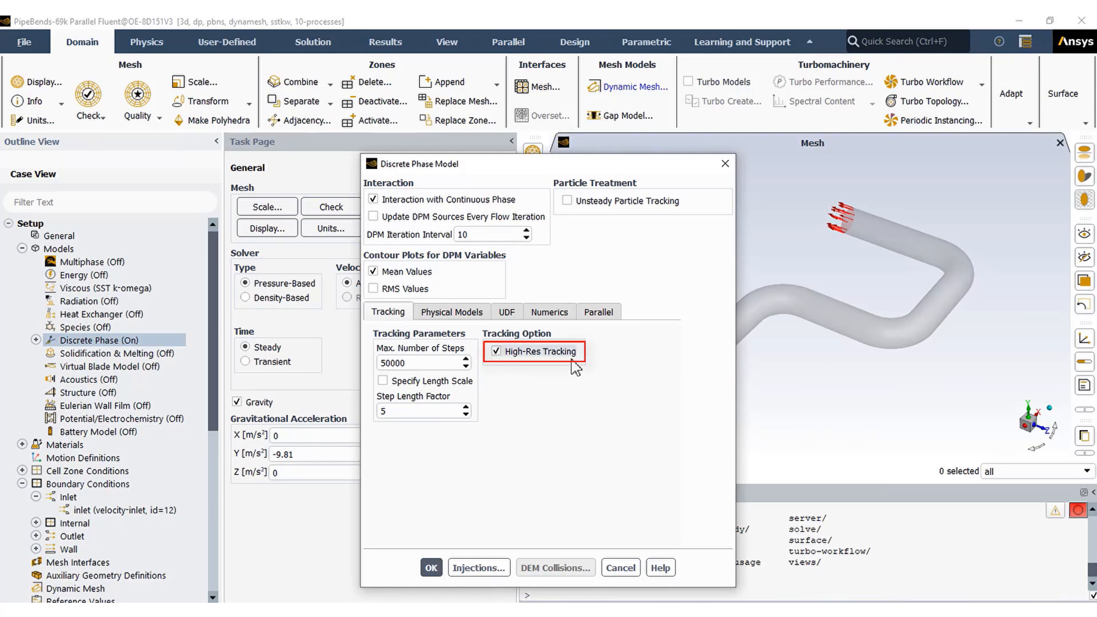
left_click(451, 311)
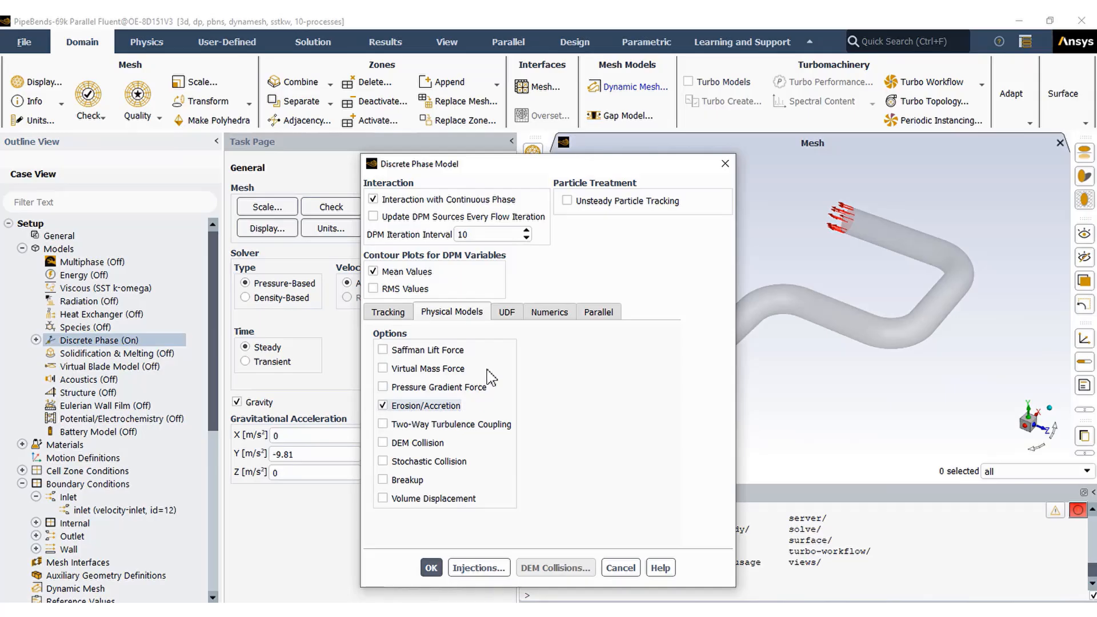
left_click(548, 311)
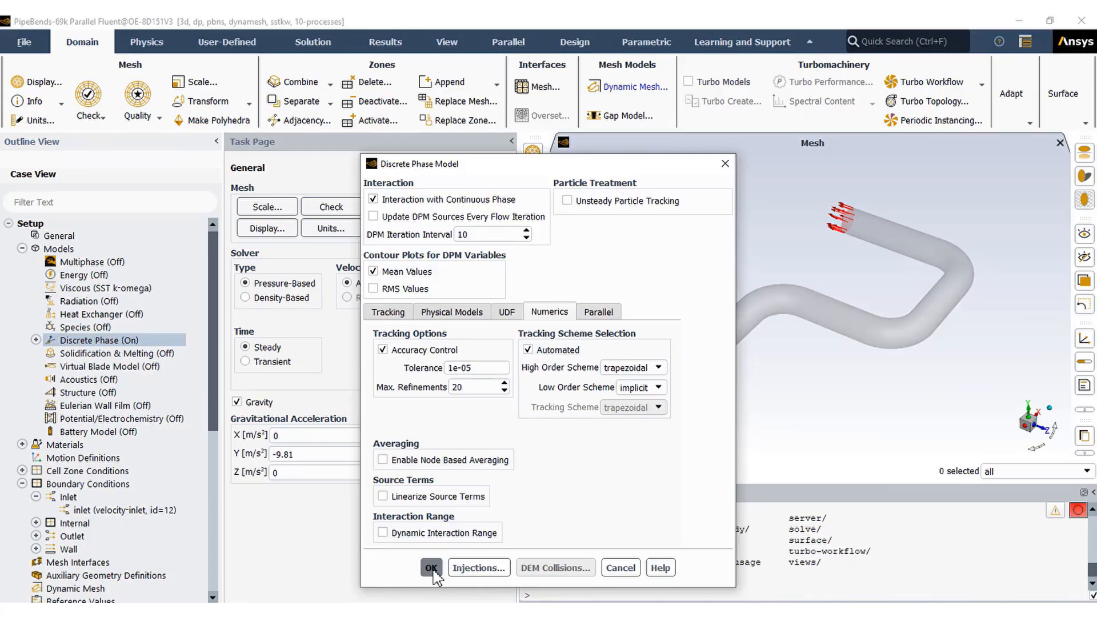
left_click(431, 568)
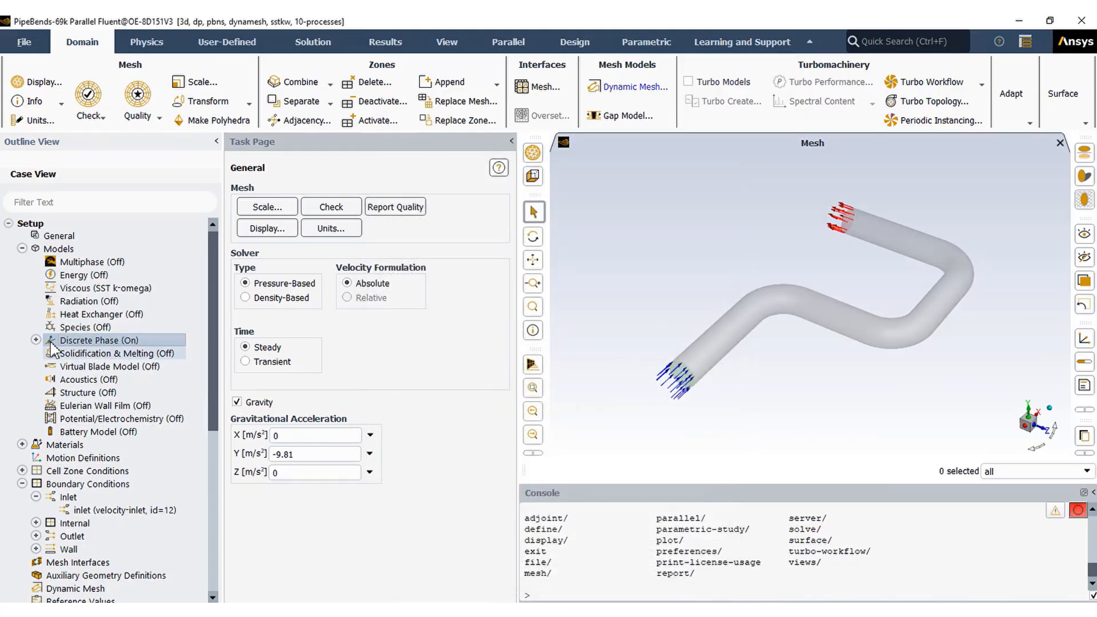
Step: Review injection-0's 1.8 mm sand particles at 2 m/s, 0.2 kg/s with random-walk dispersion, then close it
left_click(36, 340)
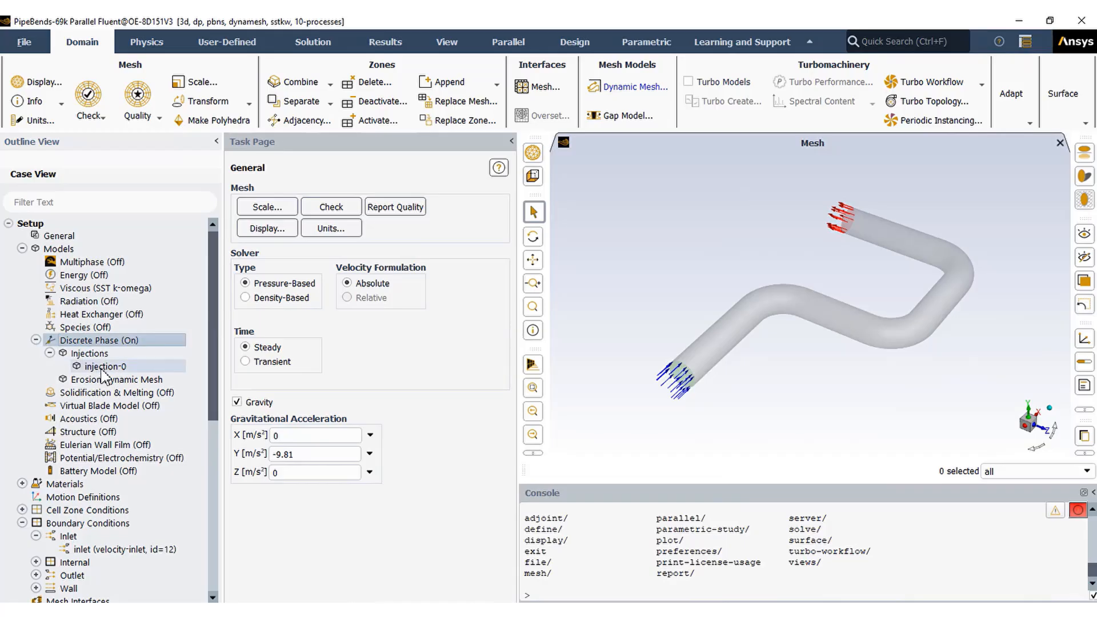
double_click(106, 366)
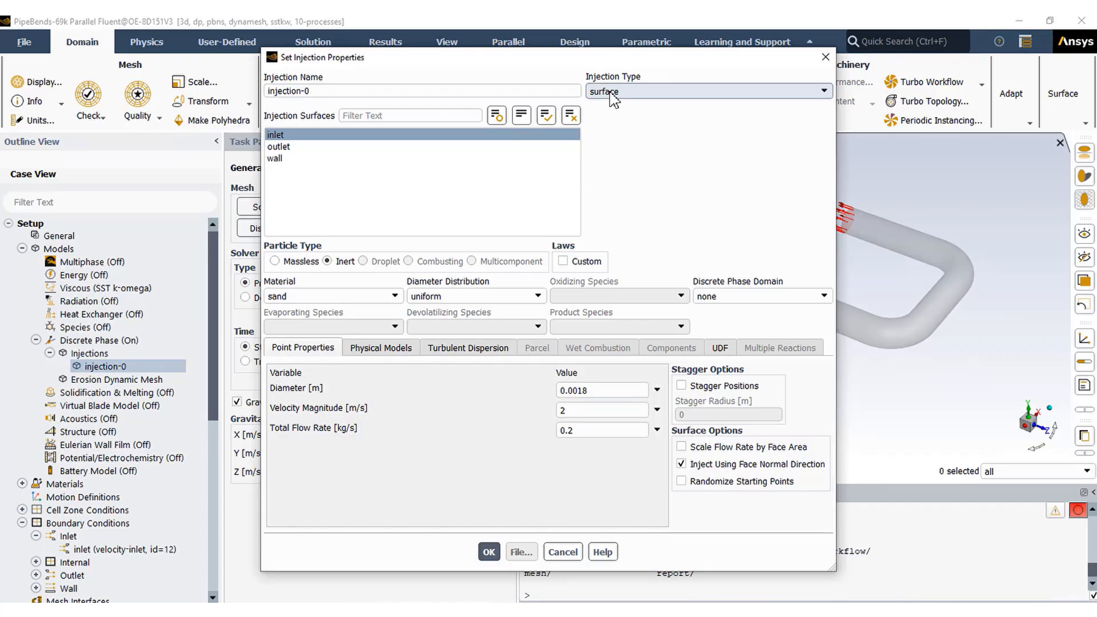
mouse_move(369, 299)
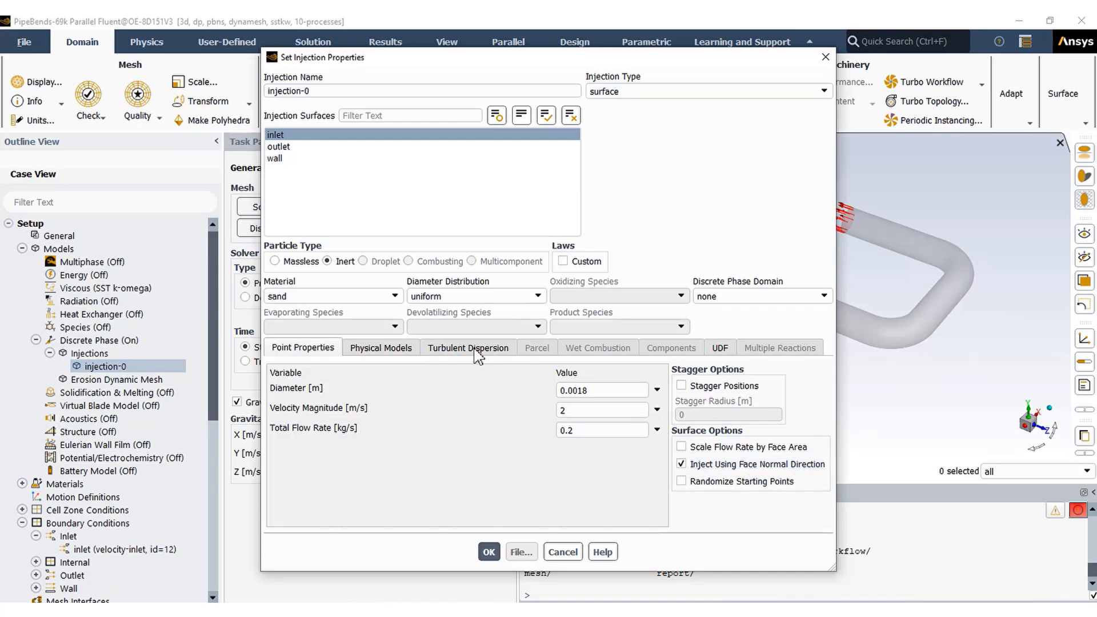
left_click(468, 347)
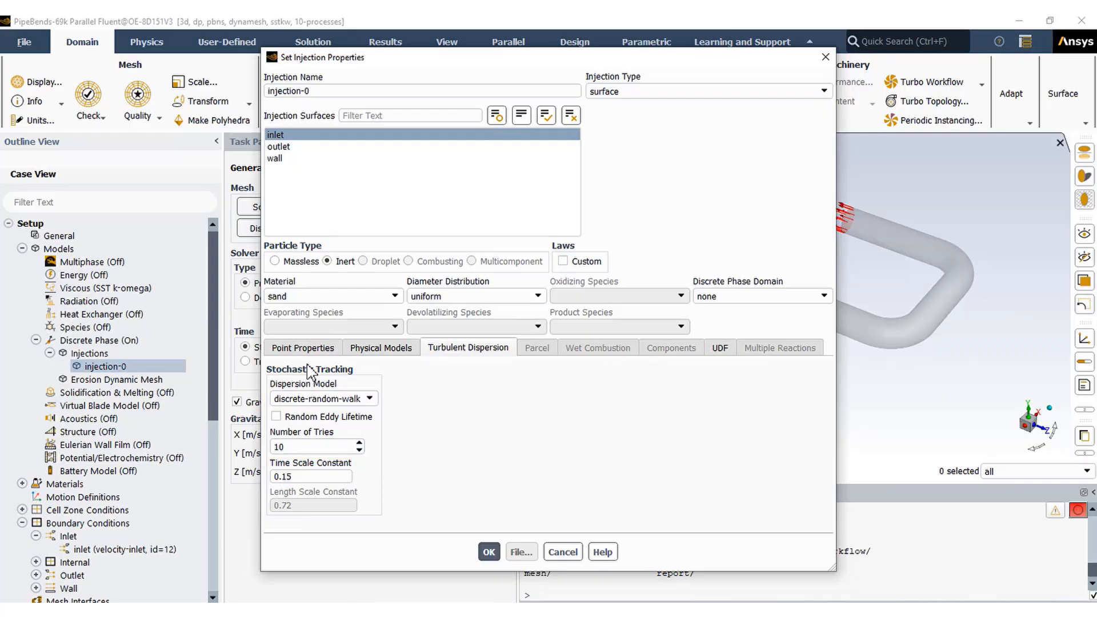
left_click(303, 347)
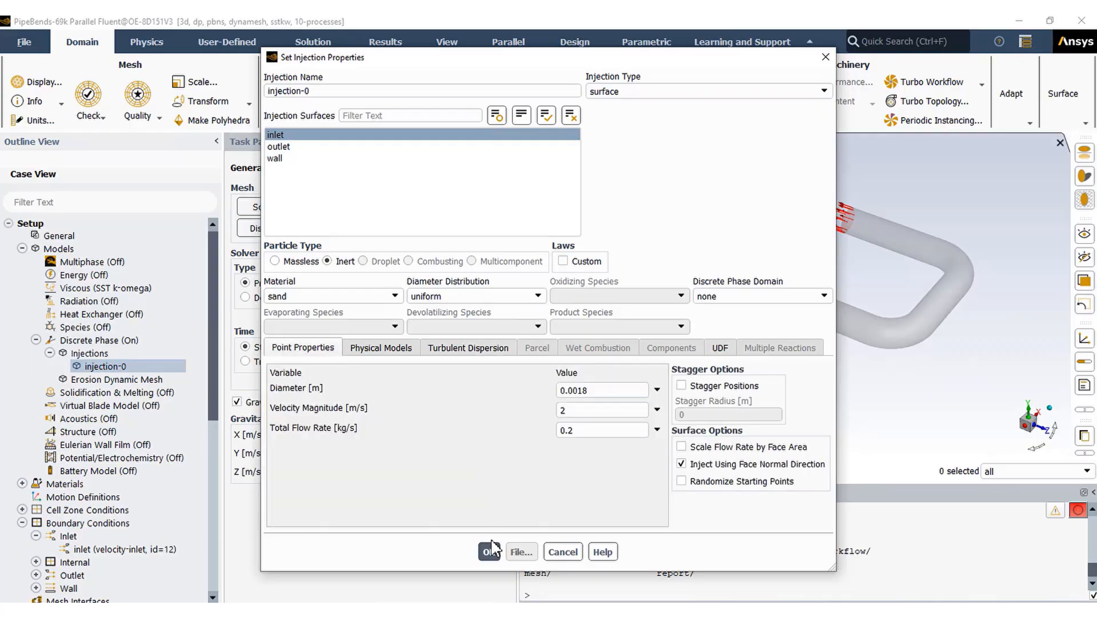
left_click(488, 552)
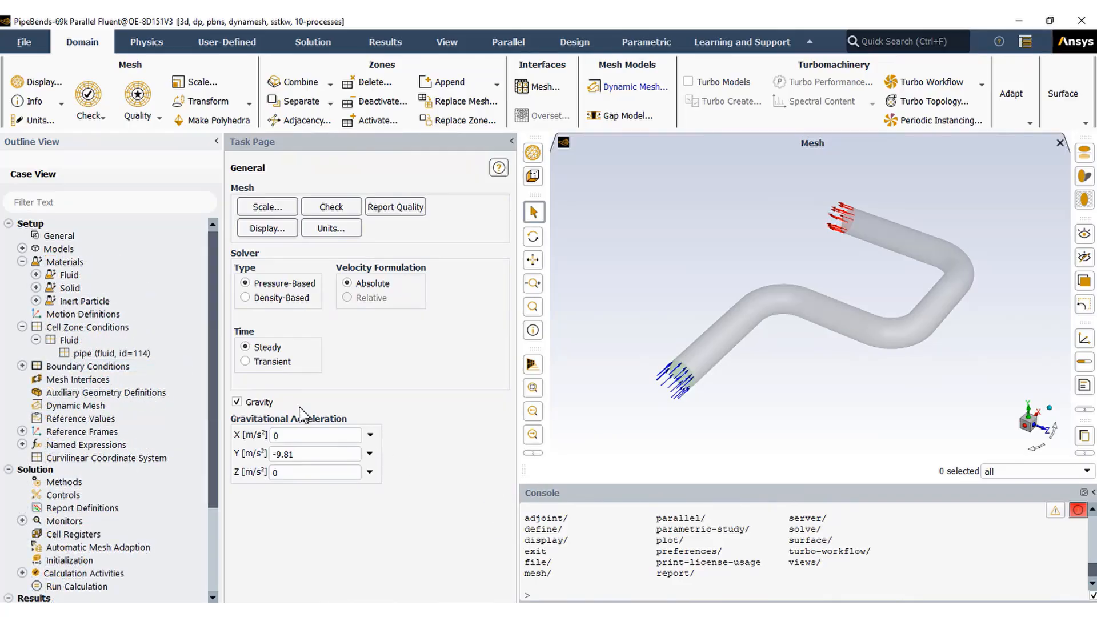
Step: Show the materials list with water-liquid selected and expand the boundary conditions and named expressions
left_click(66, 262)
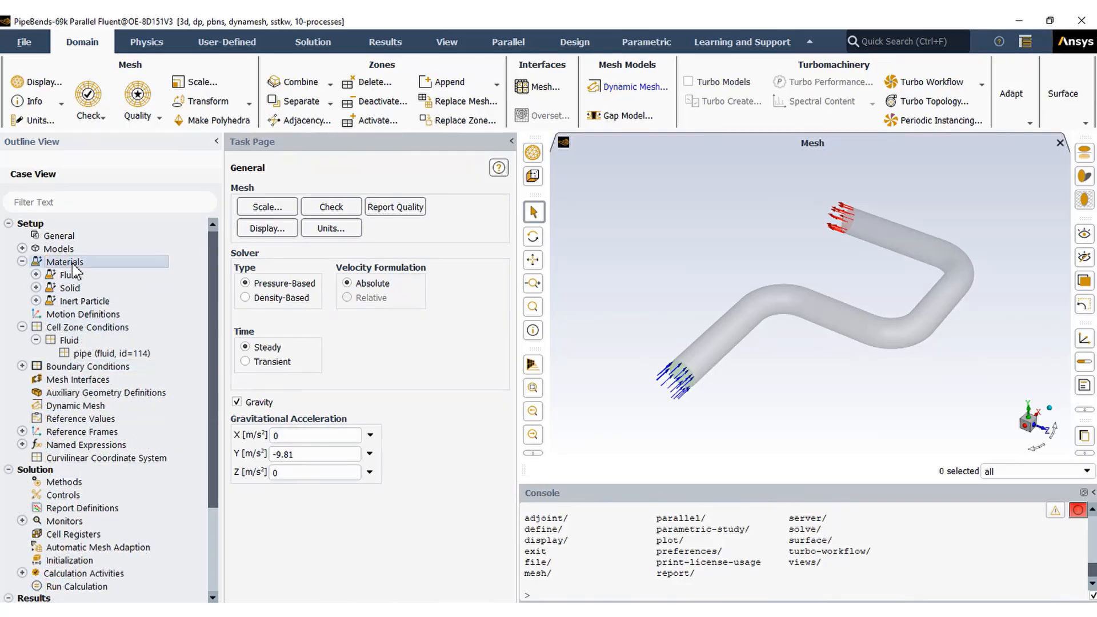
left_click(66, 260)
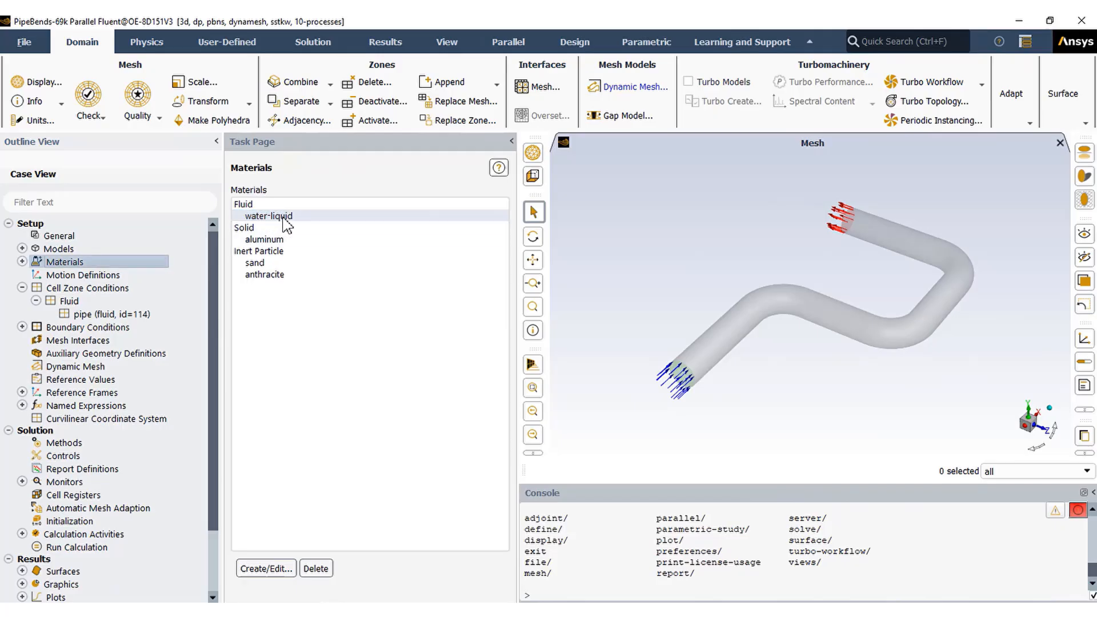
left_click(269, 216)
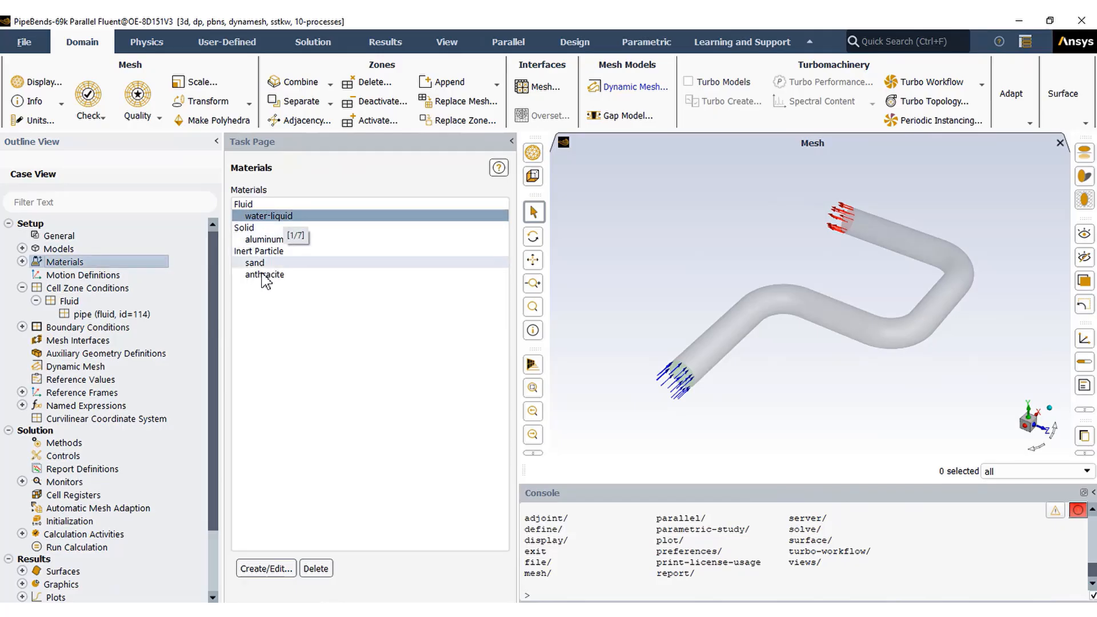
mouse_move(161, 282)
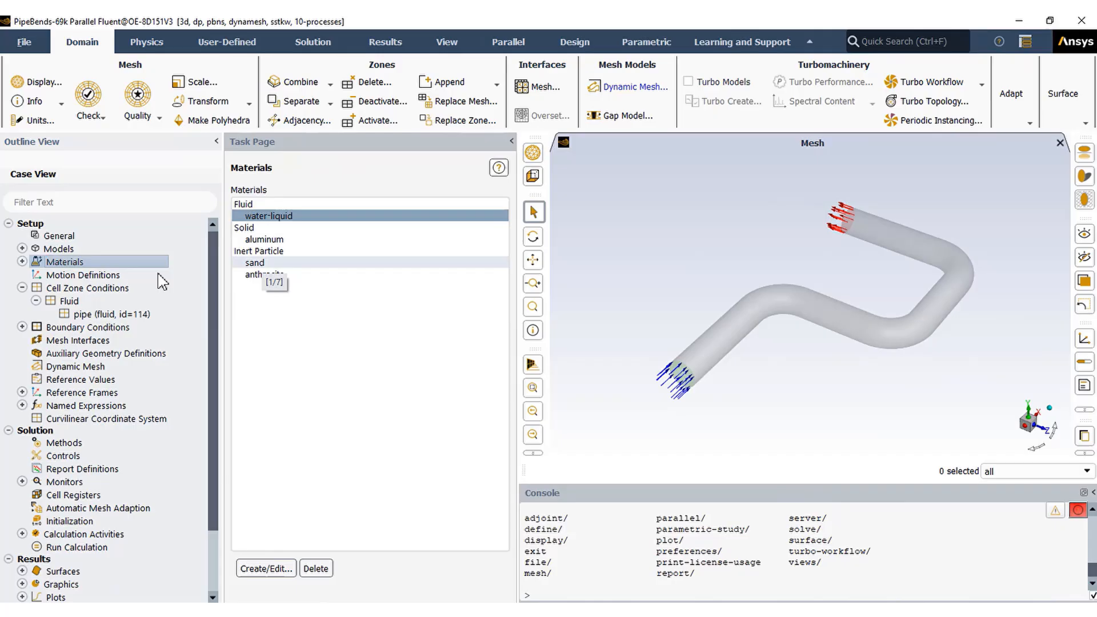
left_click(98, 315)
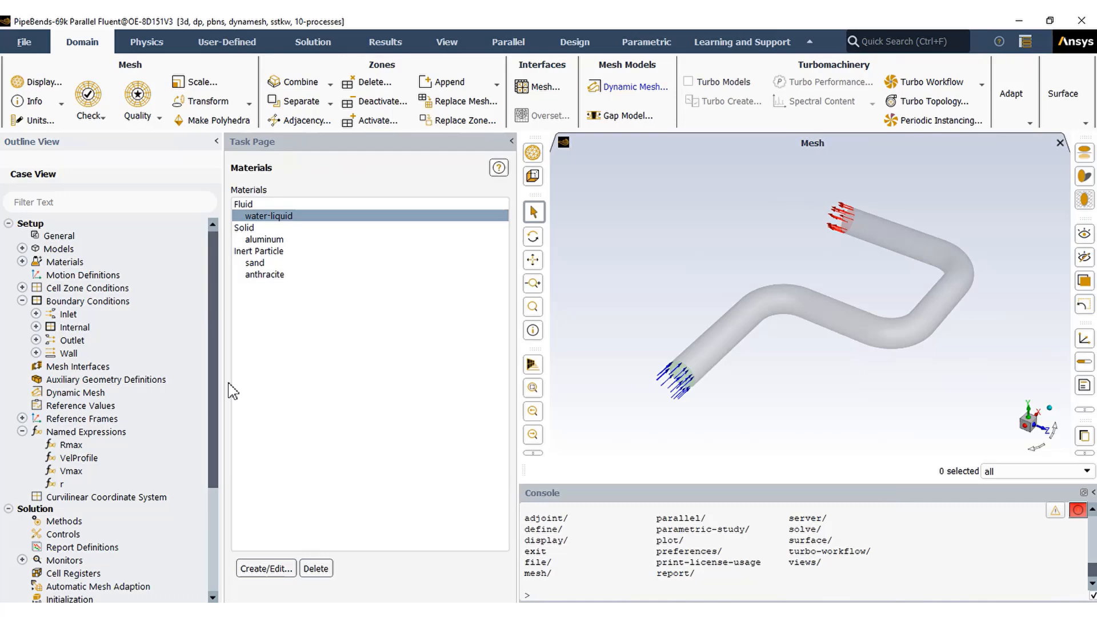
Step: Set the inlet velocity magnitude to the VelProfile named expression
left_click(22, 300)
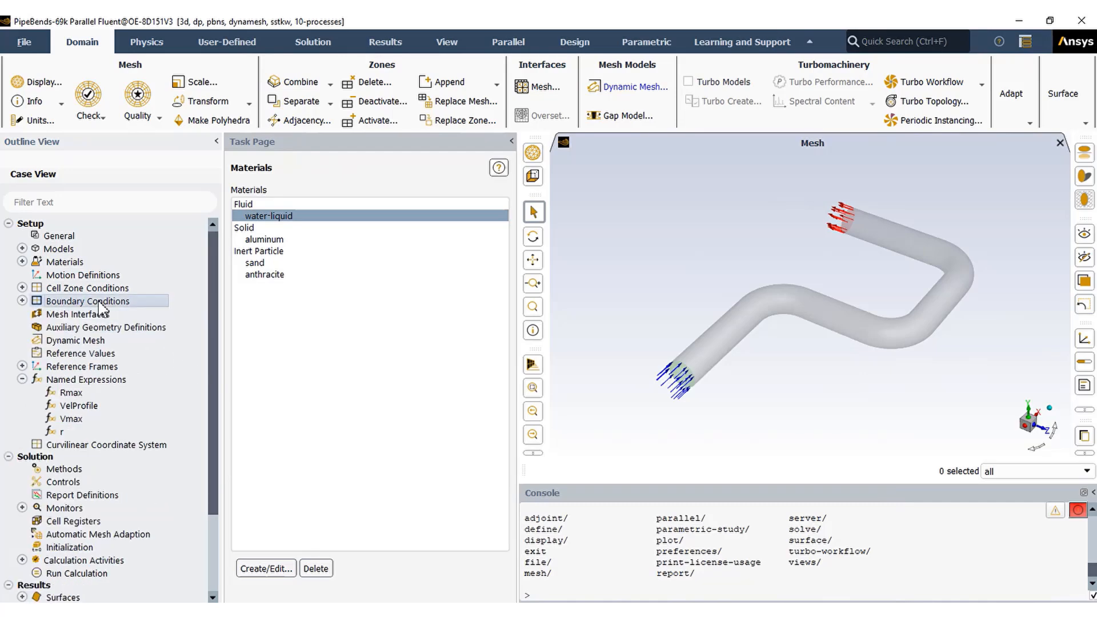
left_click(89, 300)
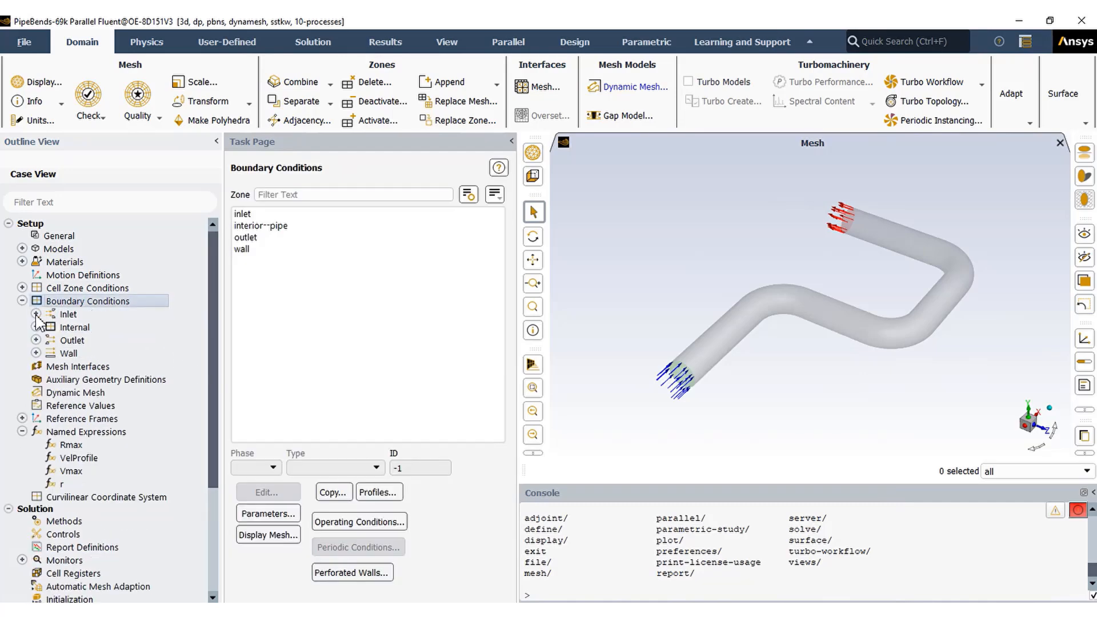
left_click(37, 315)
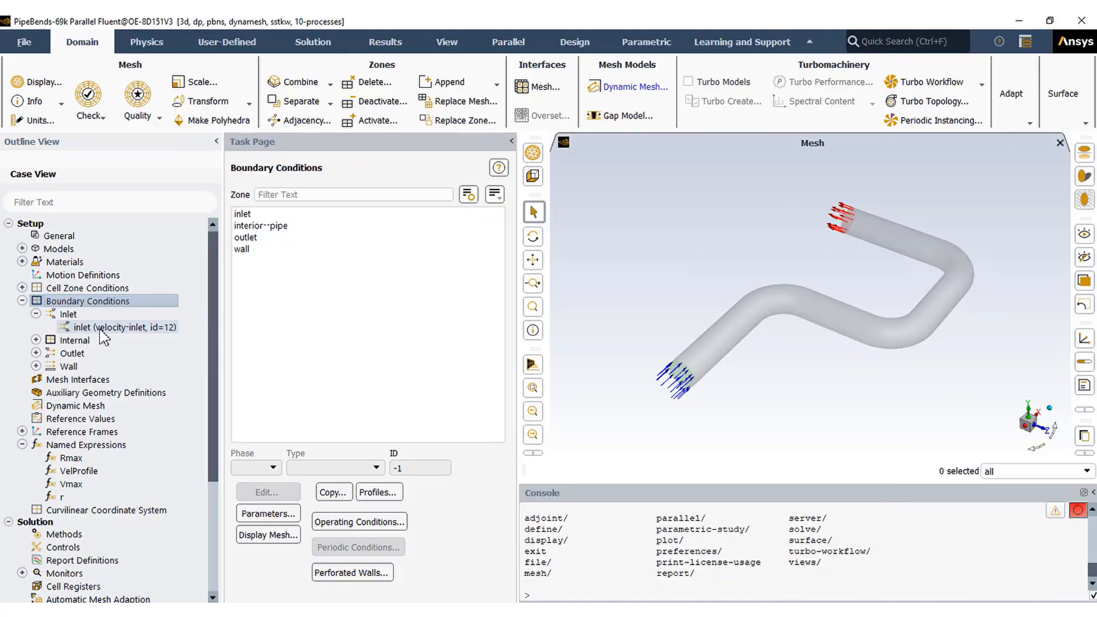
double_click(116, 327)
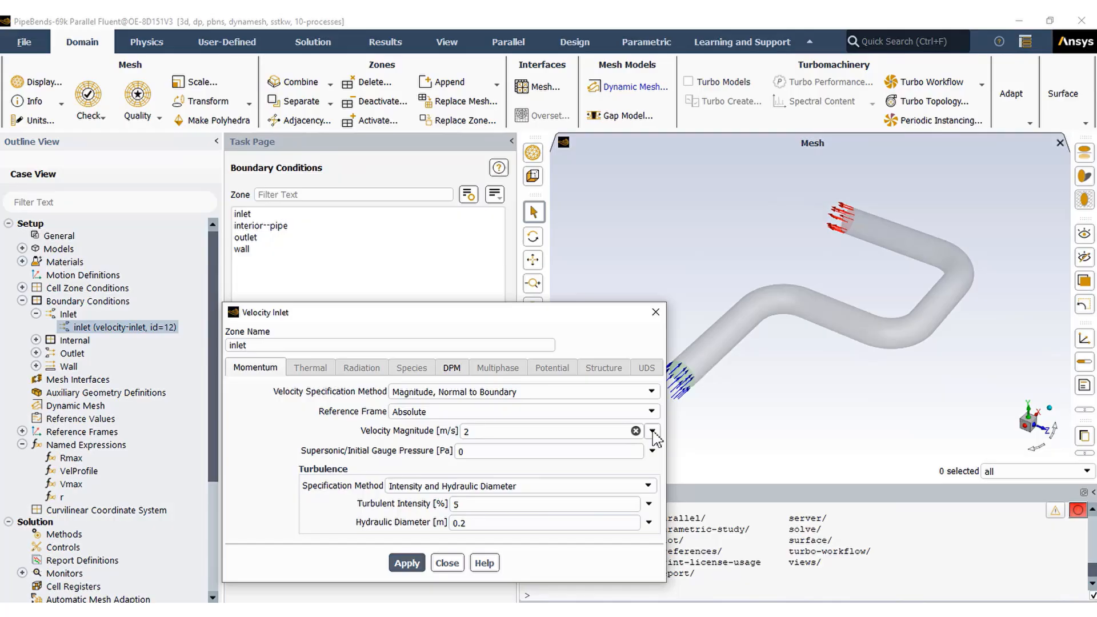
left_click(653, 431)
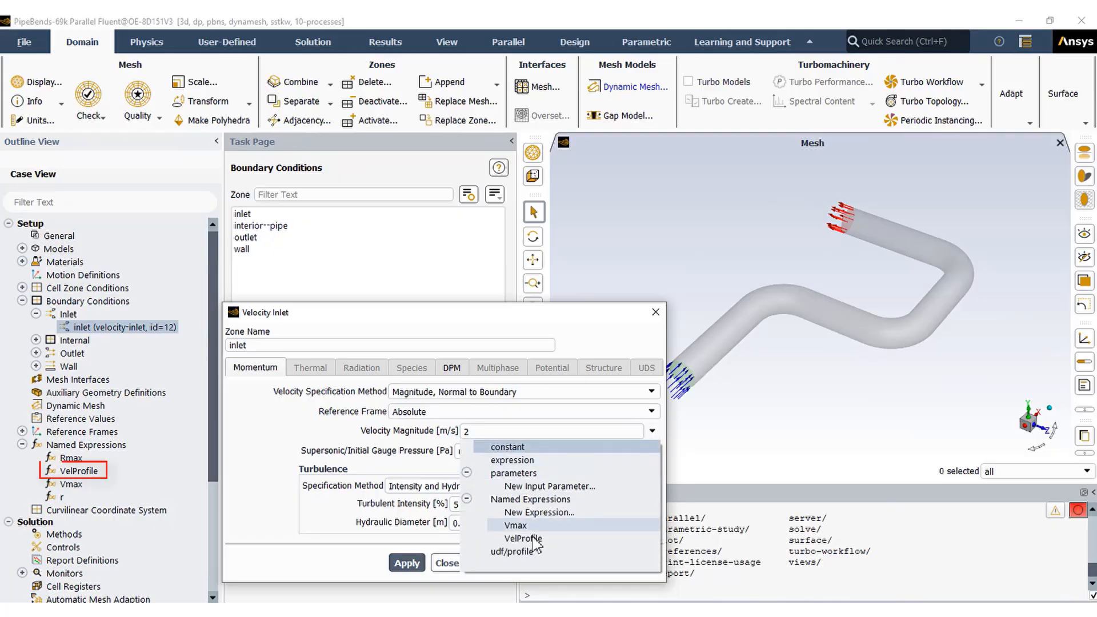
left_click(522, 539)
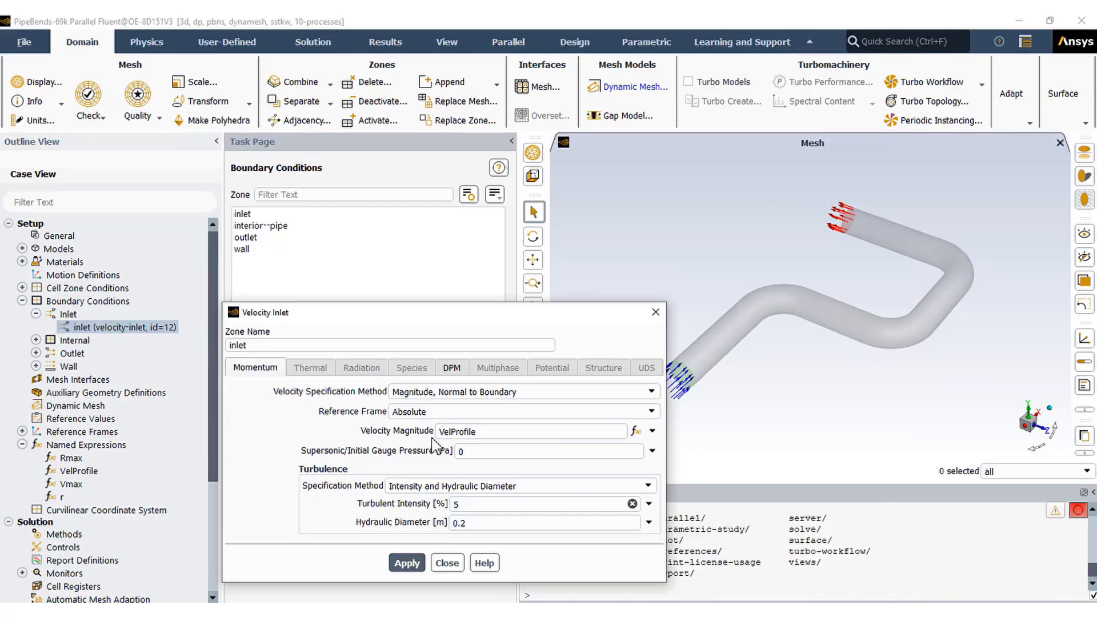
Step: Check the inlet's DPM behaviour, close the inlet settings and expand the outlet zones
left_click(451, 367)
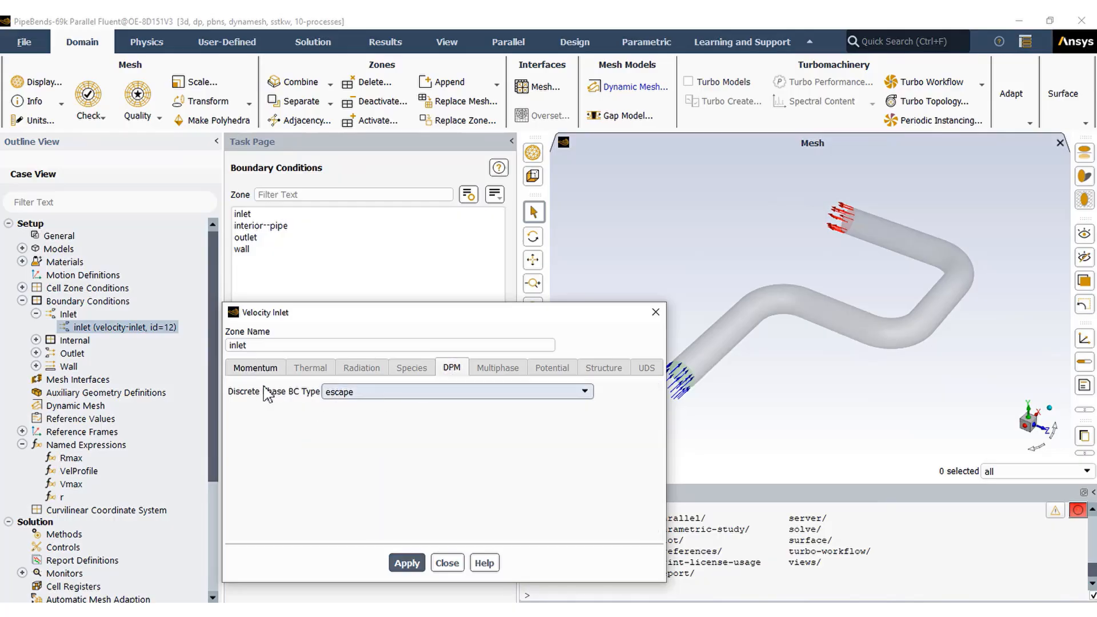
left_click(254, 367)
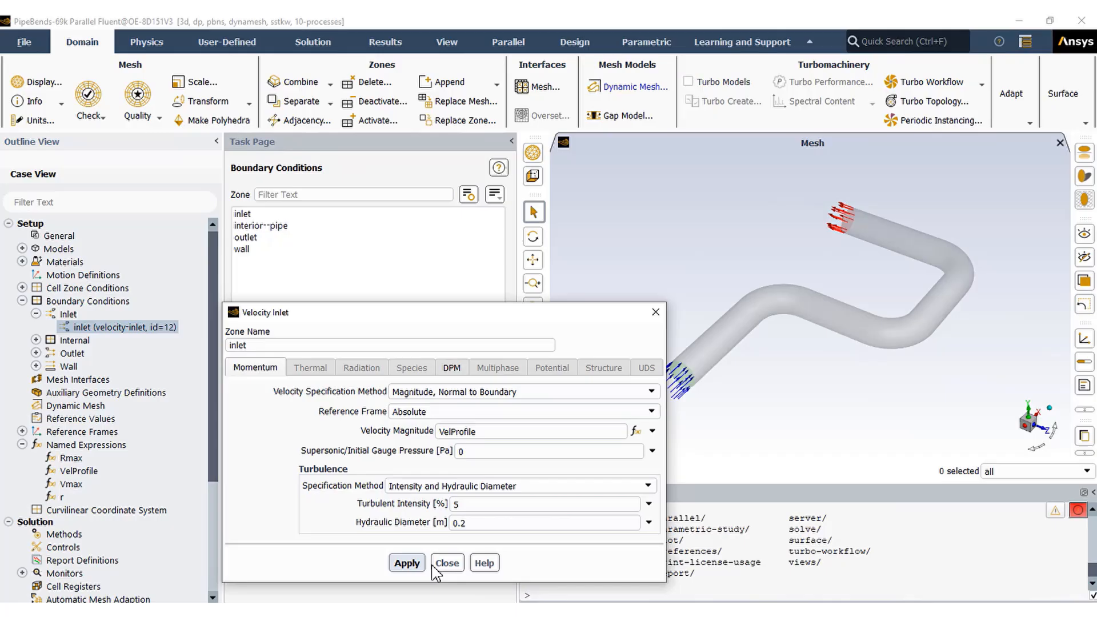
left_click(447, 563)
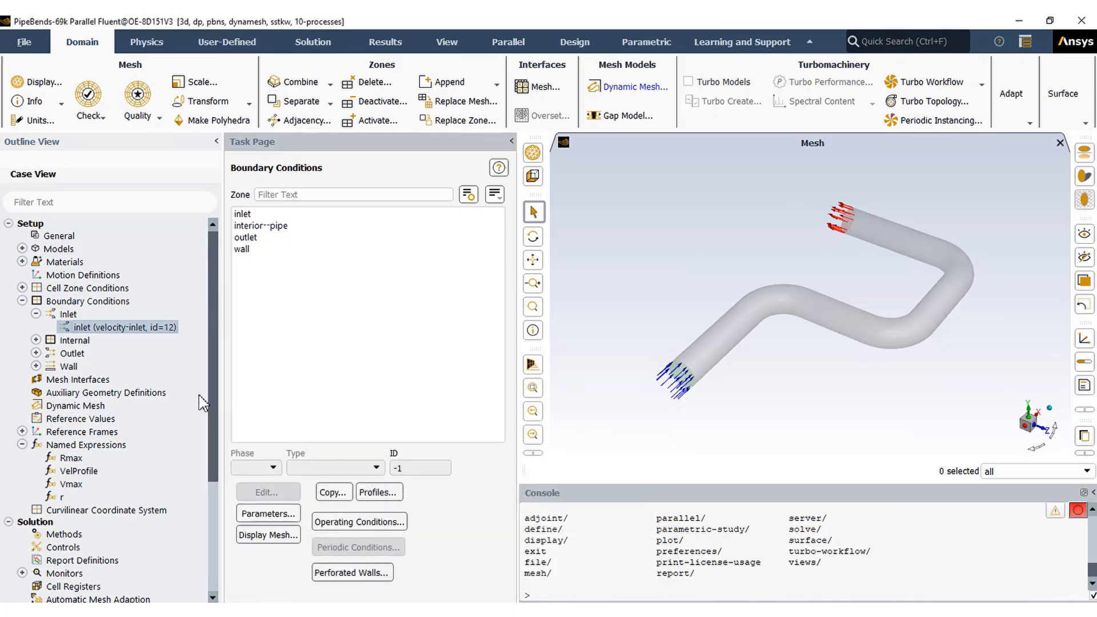
left_click(35, 353)
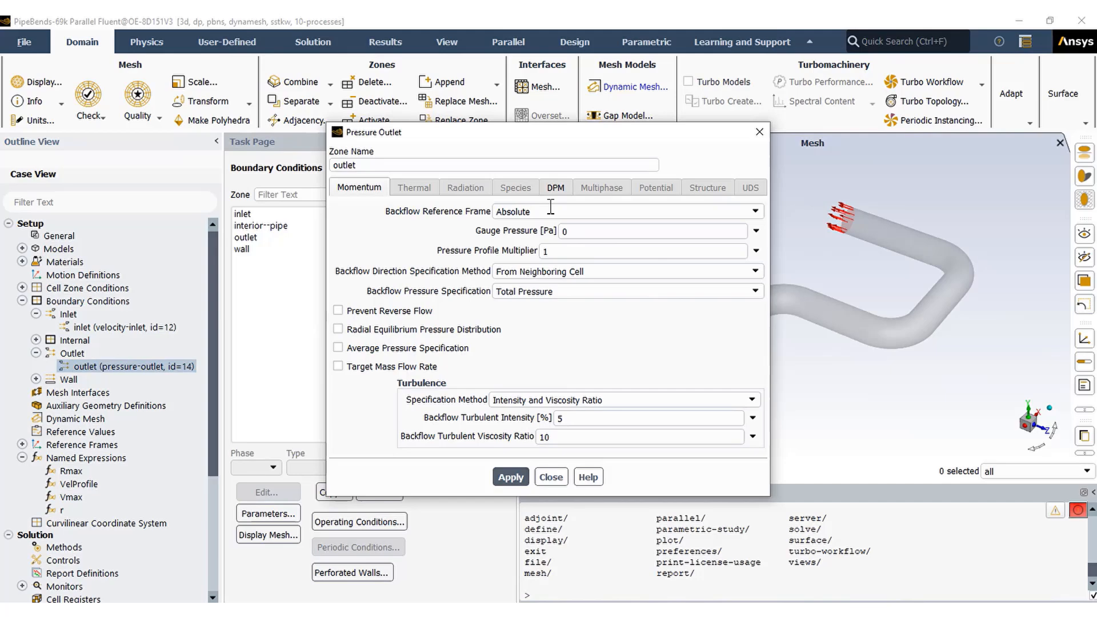
Step: Confirm the outlet's escape particle condition with 0 Pa gauge pressure, close it and expand the wall zones
left_click(556, 187)
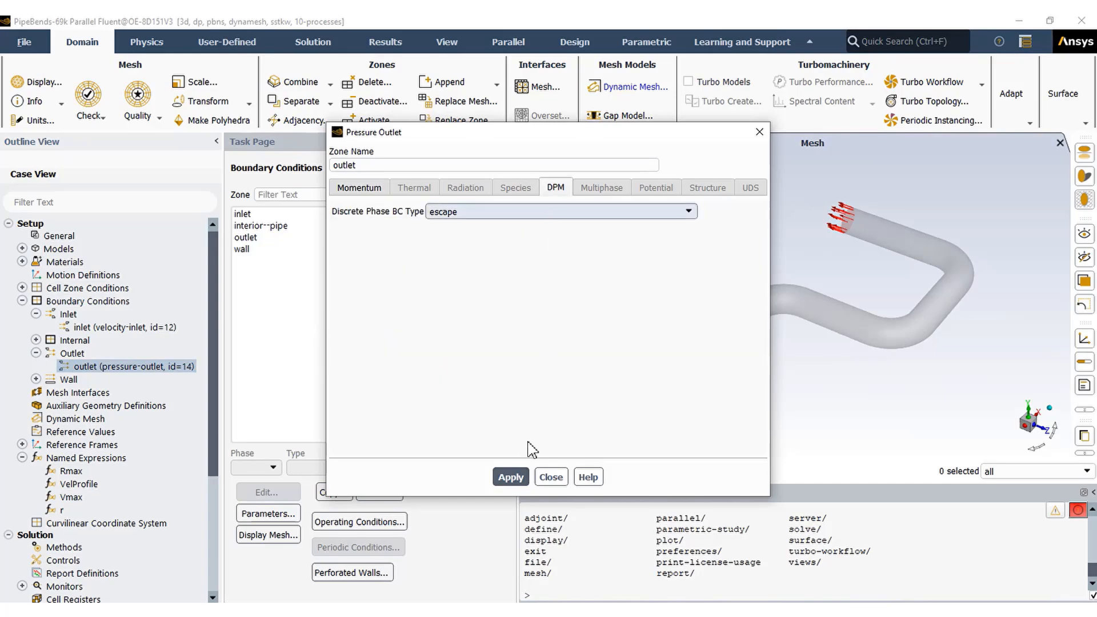
left_click(358, 187)
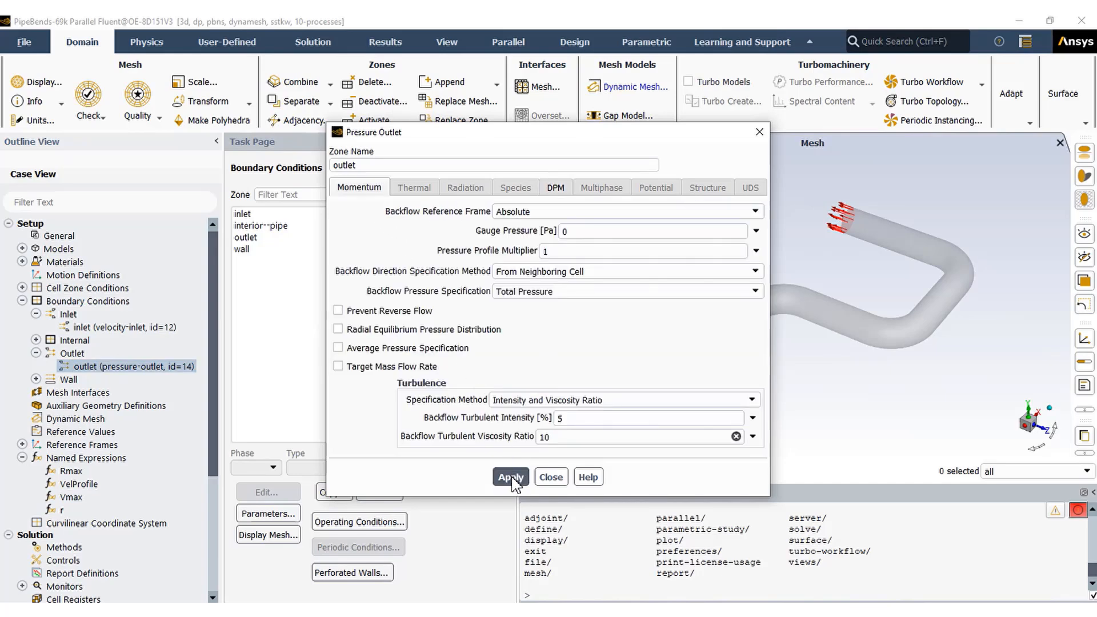
left_click(510, 476)
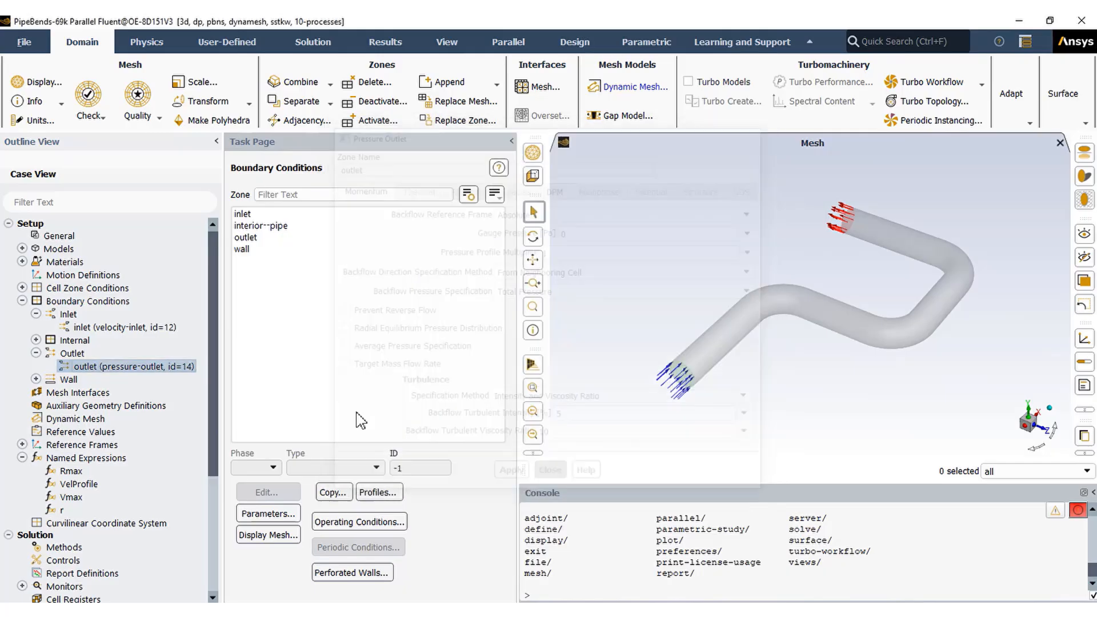
left_click(550, 470)
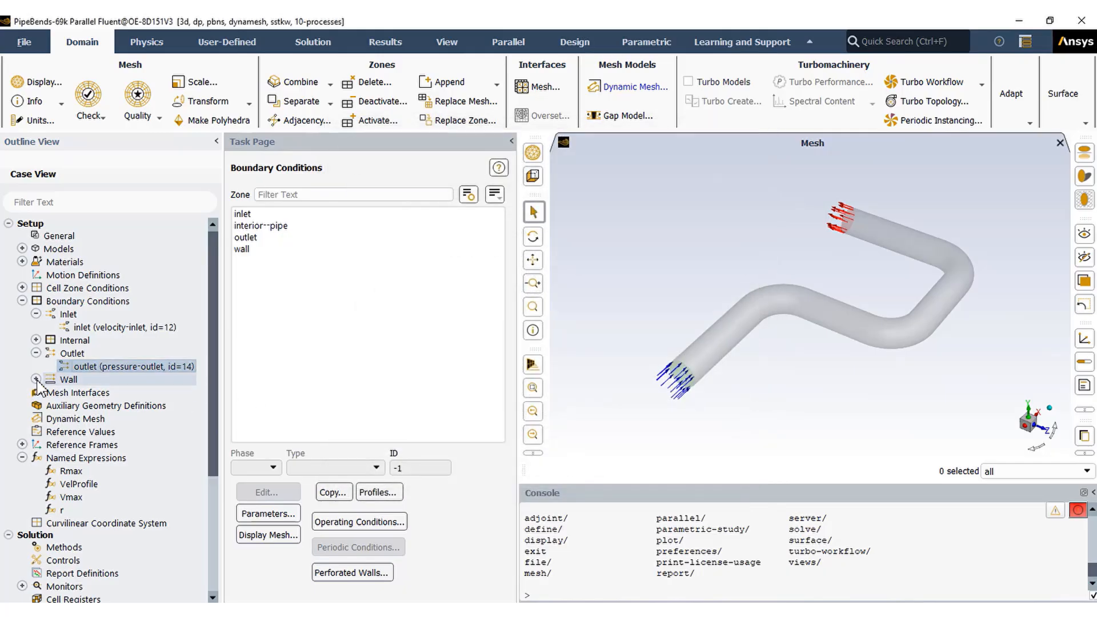
Step: Verify the wall traps particles with all five erosion models enabled, then close the wall settings
left_click(37, 379)
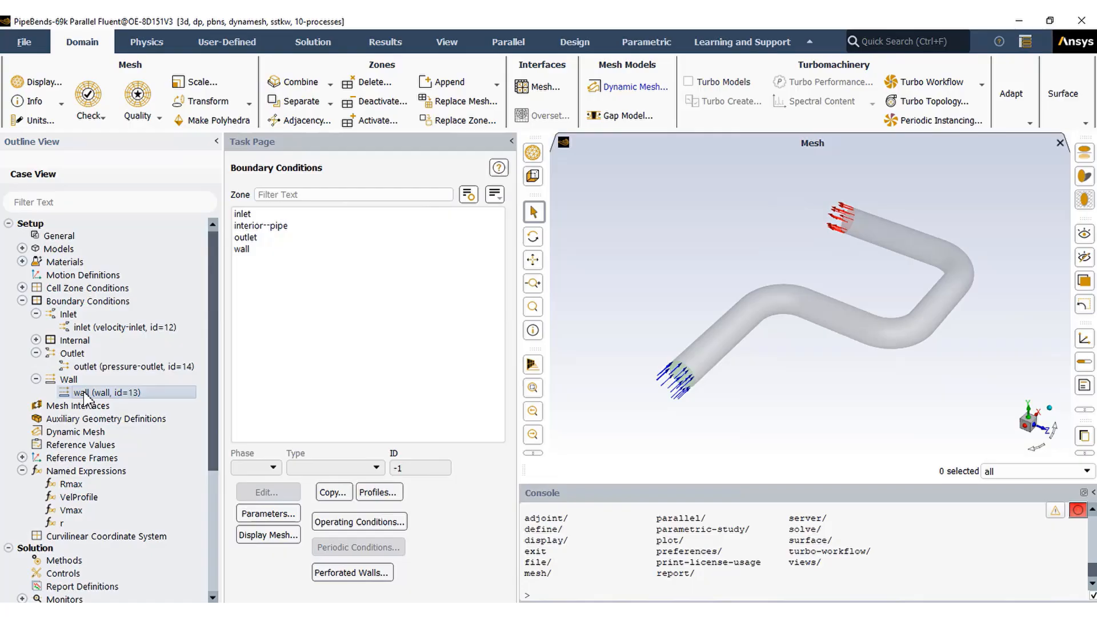
double_click(98, 393)
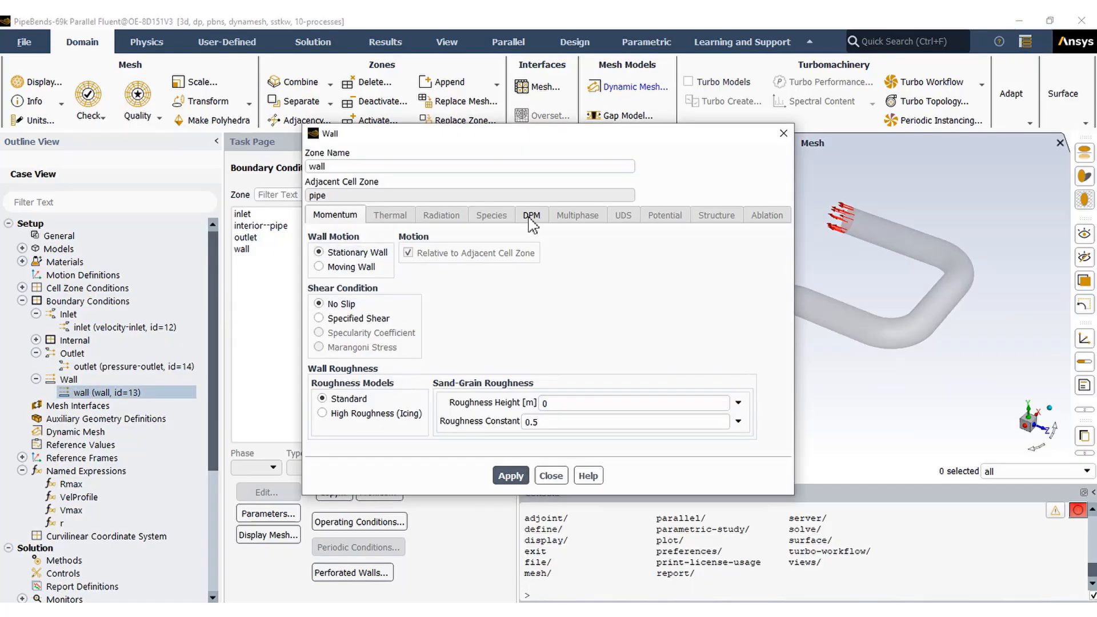
left_click(531, 215)
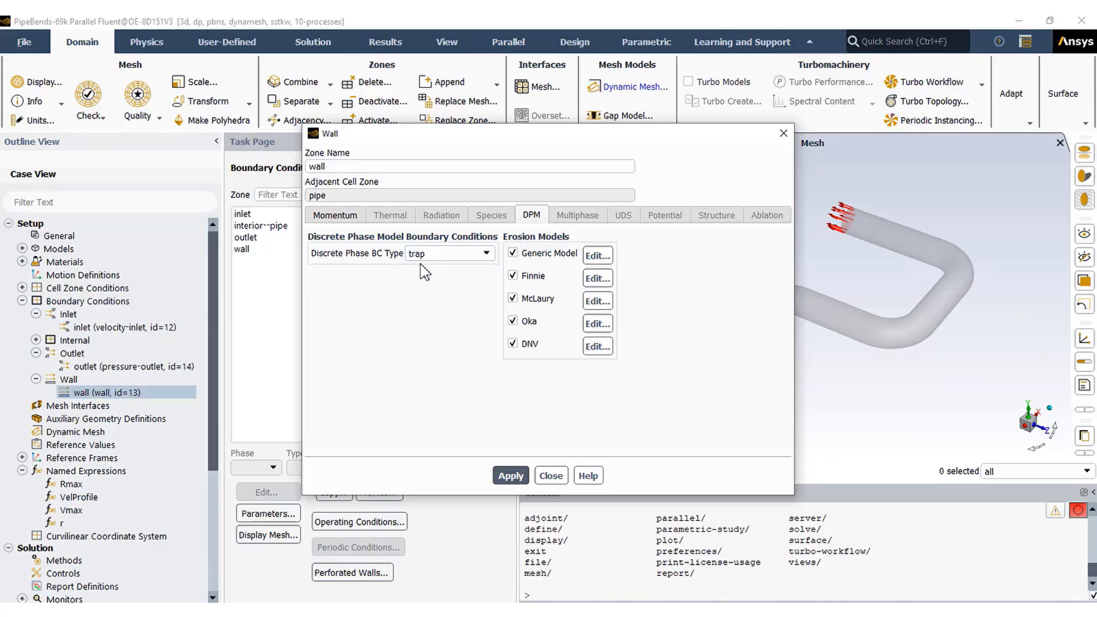
mouse_move(551, 475)
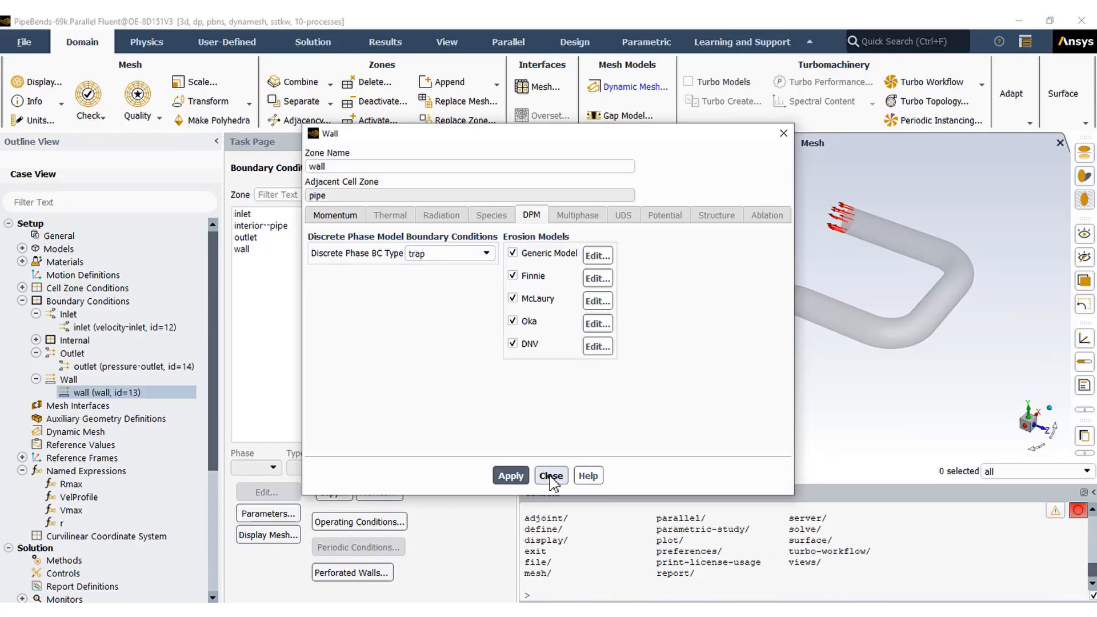
left_click(551, 476)
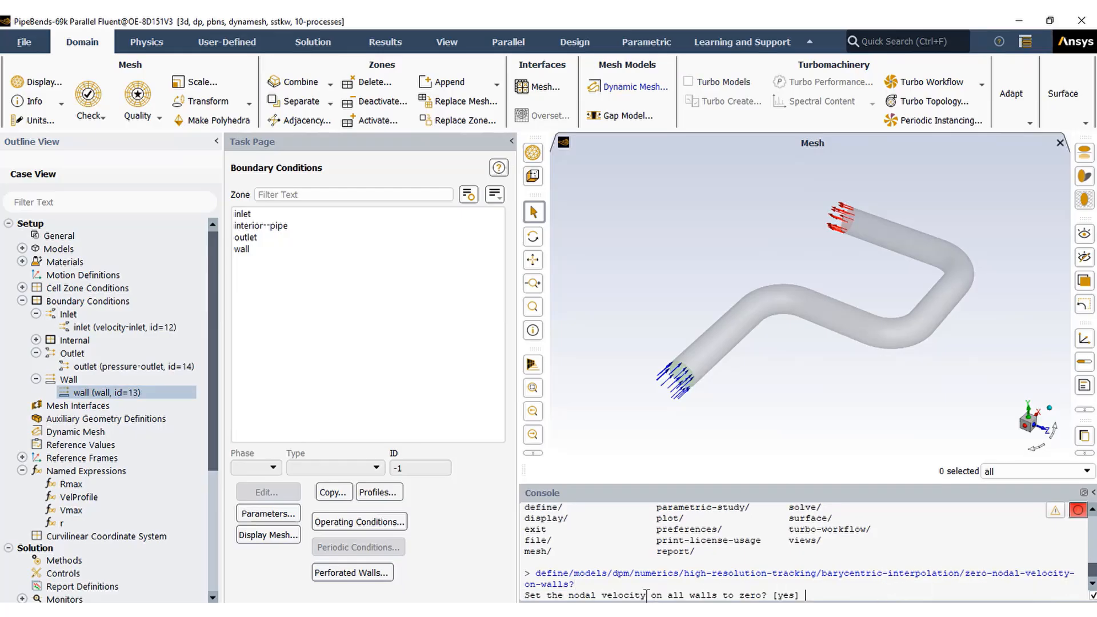
Step: Answer yes to enable zero particle nodal velocity on walls for high-resolution tracking
type("y")
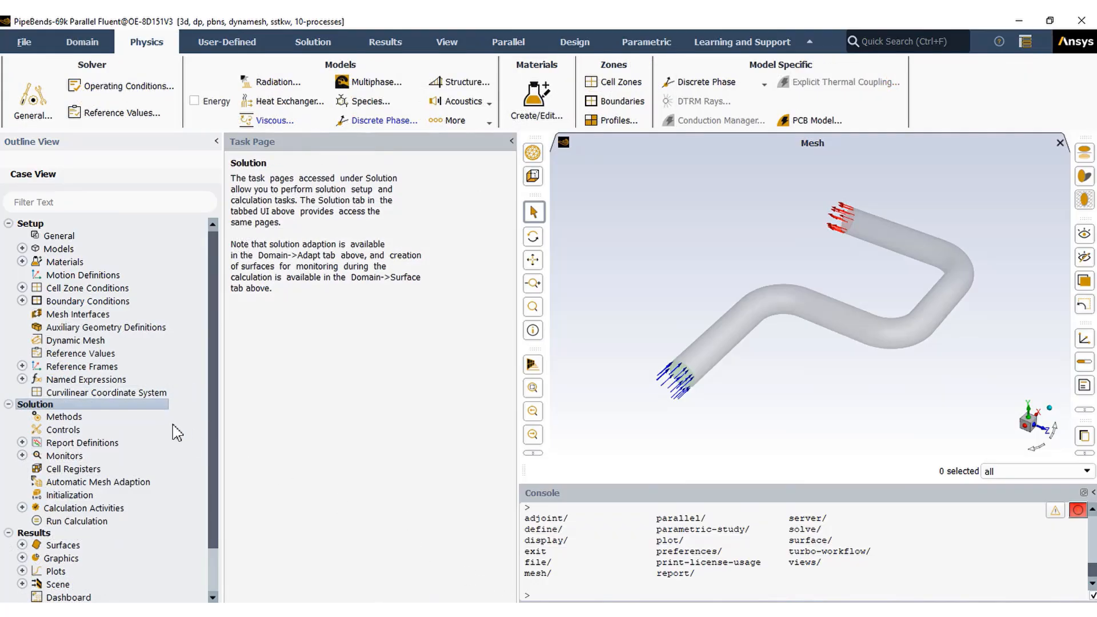
Step: Inspect the inlet pressure and volume-averaged pipe velocity report definitions, then accept them
left_click(22, 442)
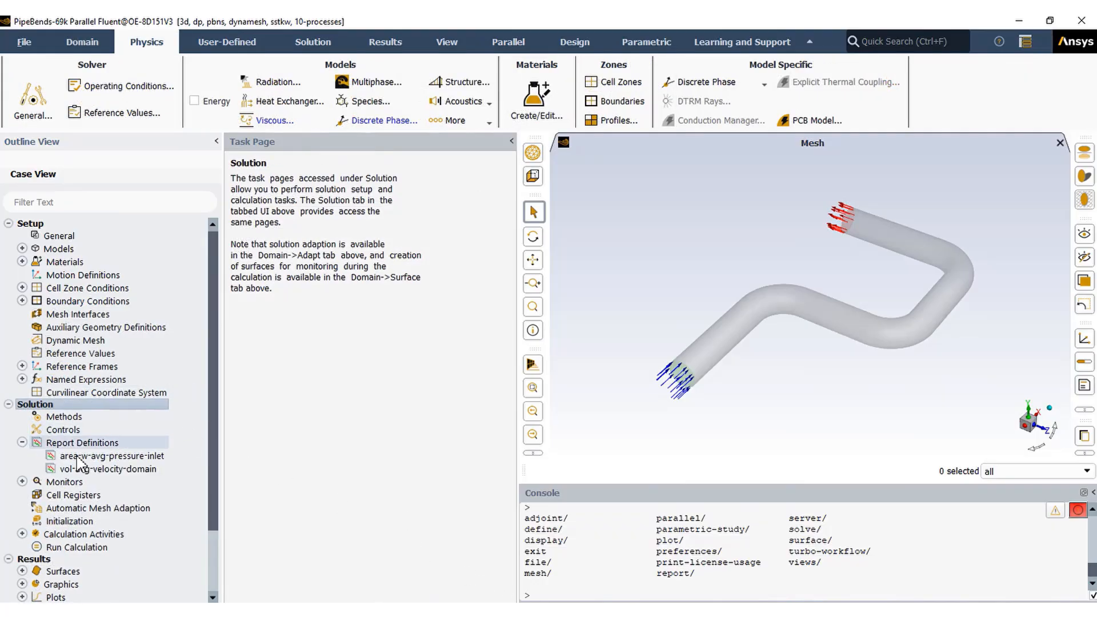
double_click(113, 456)
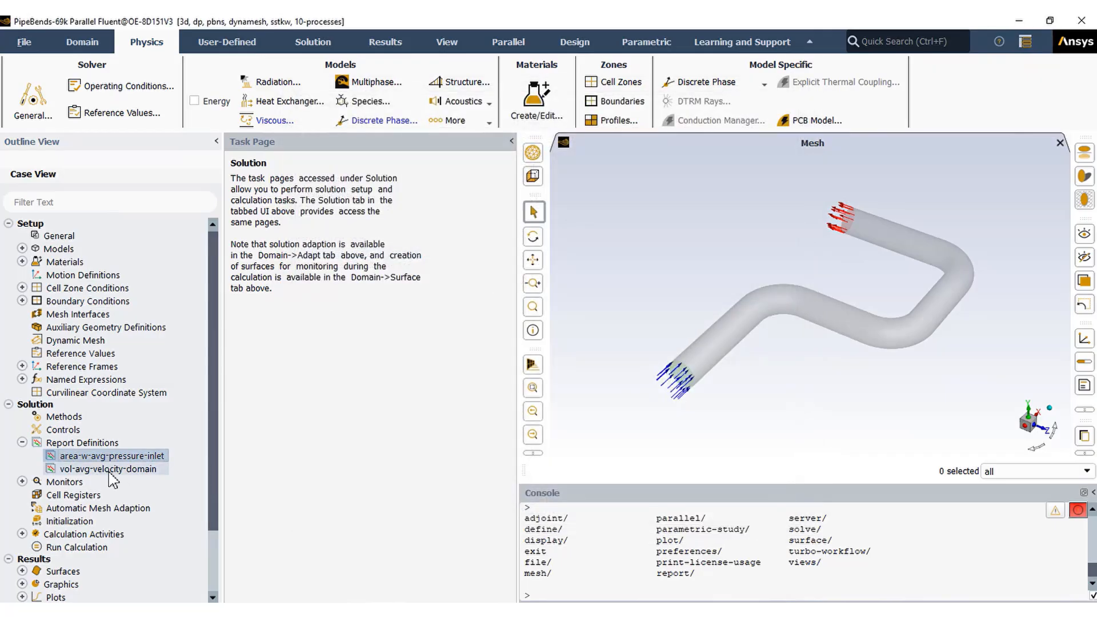
double_click(110, 469)
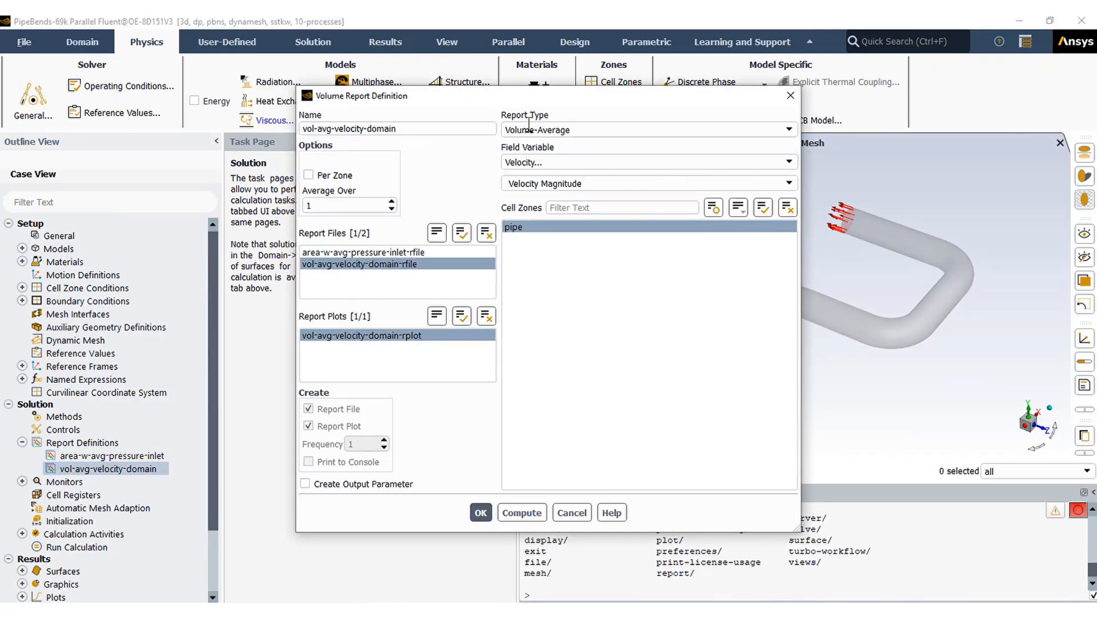
mouse_move(494, 499)
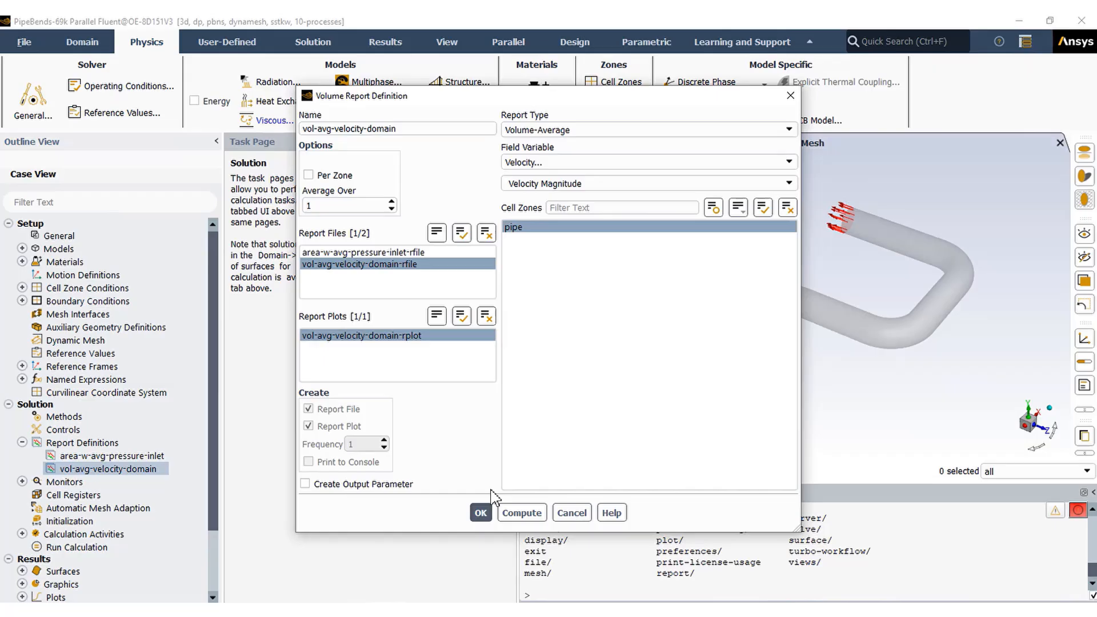
left_click(480, 512)
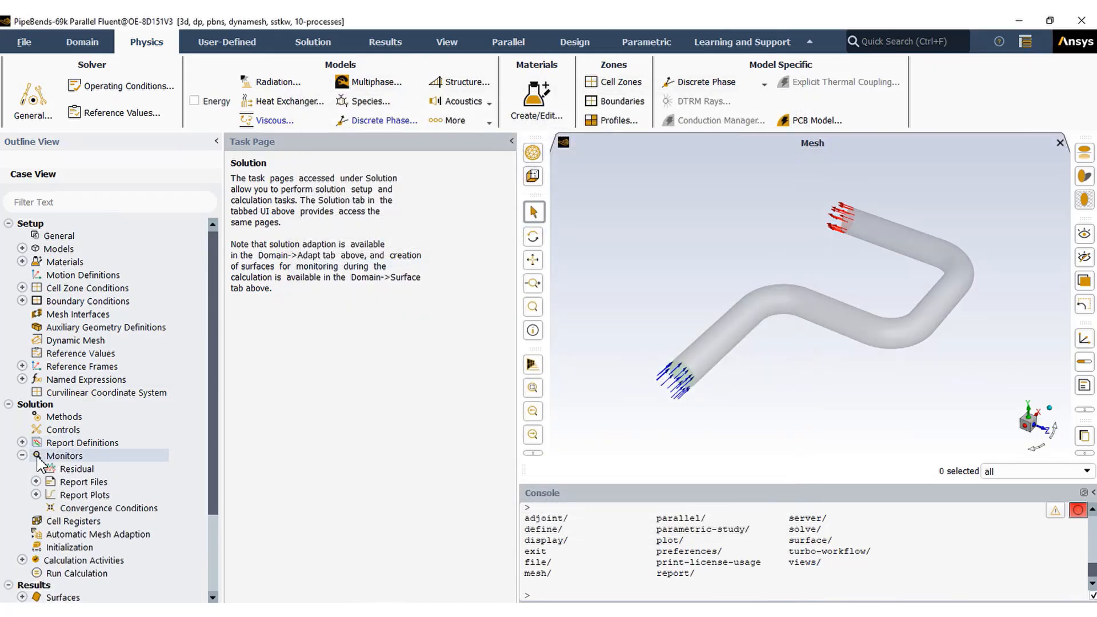
Step: Confirm 0.0001 absolute criteria for all six residual equations in the residual monitor
double_click(76, 469)
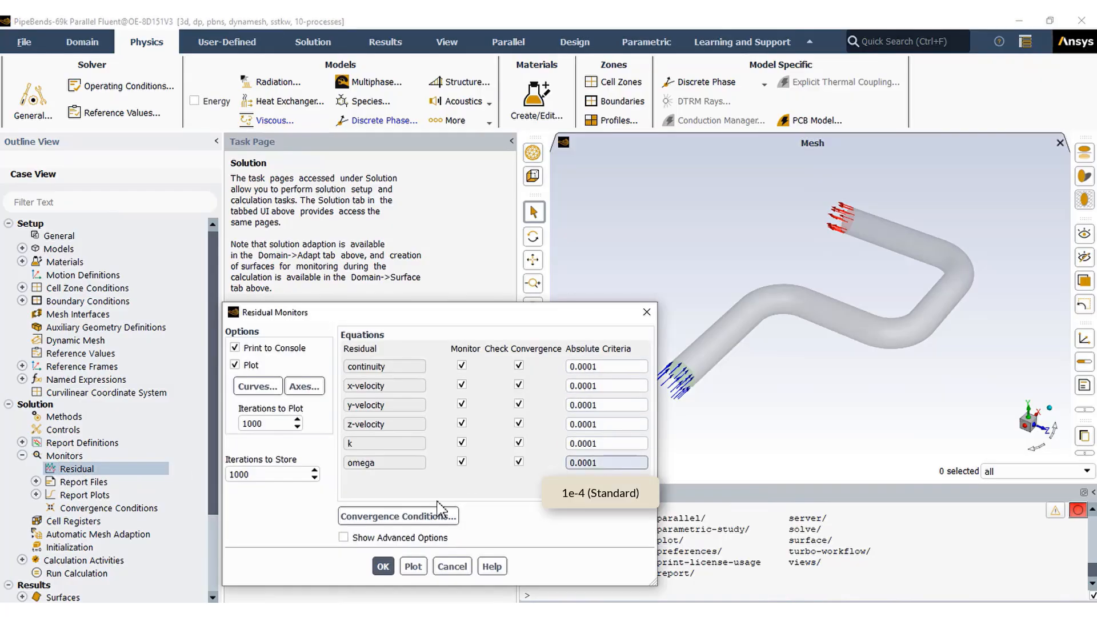
left_click(383, 566)
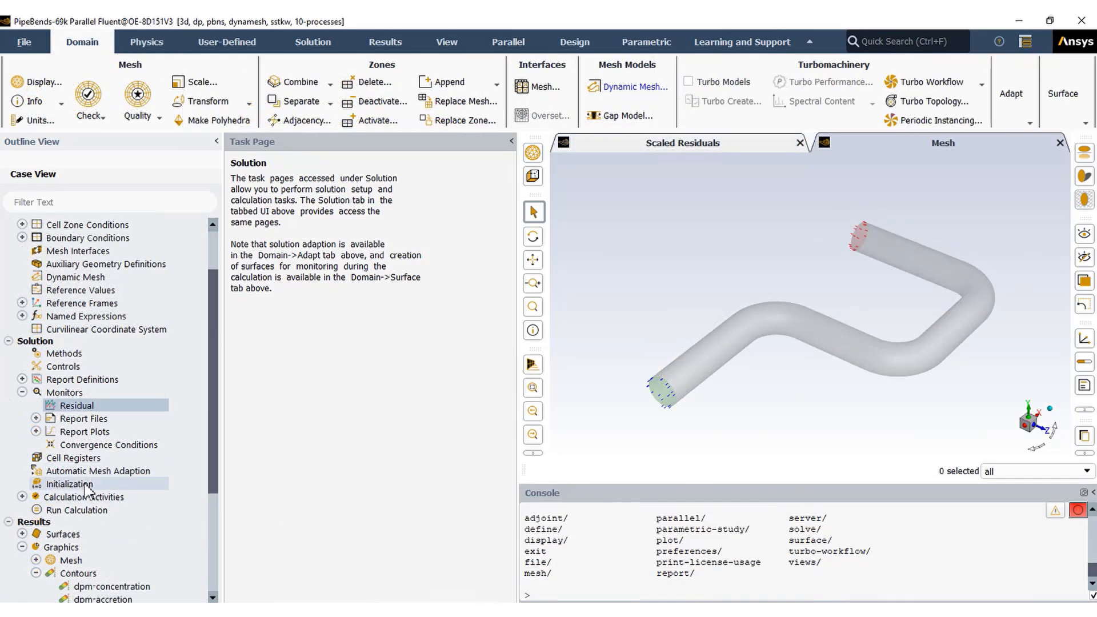
Step: Hybrid-initialize the flow field and display the inlet velocity contour peaking near 2.03 m/s
left_click(69, 484)
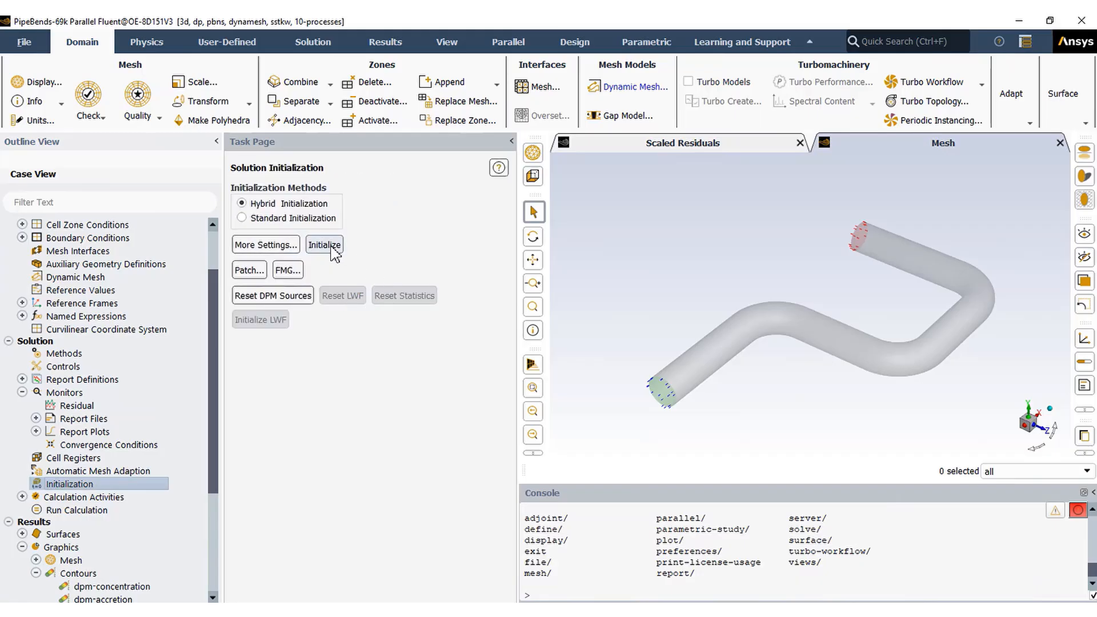
left_click(323, 244)
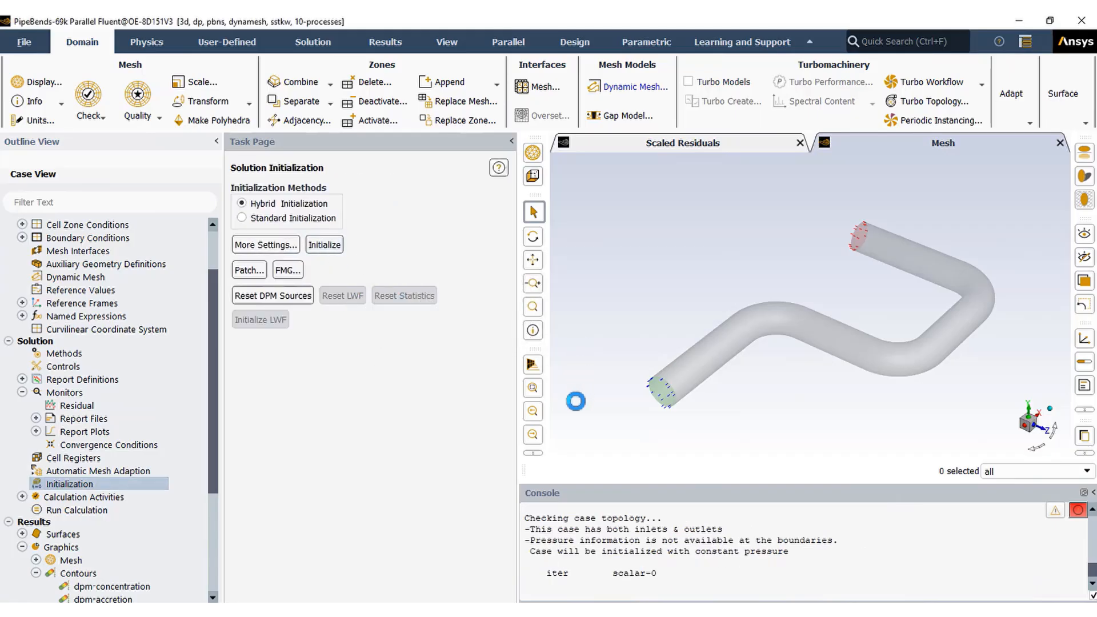
left_click(324, 245)
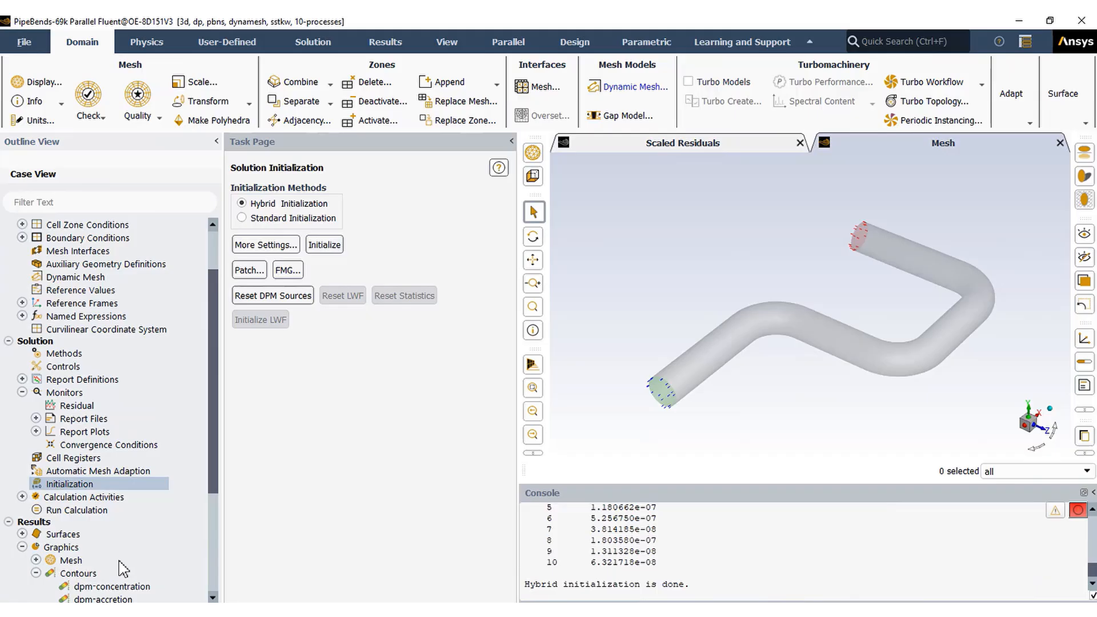
scroll("down", 3)
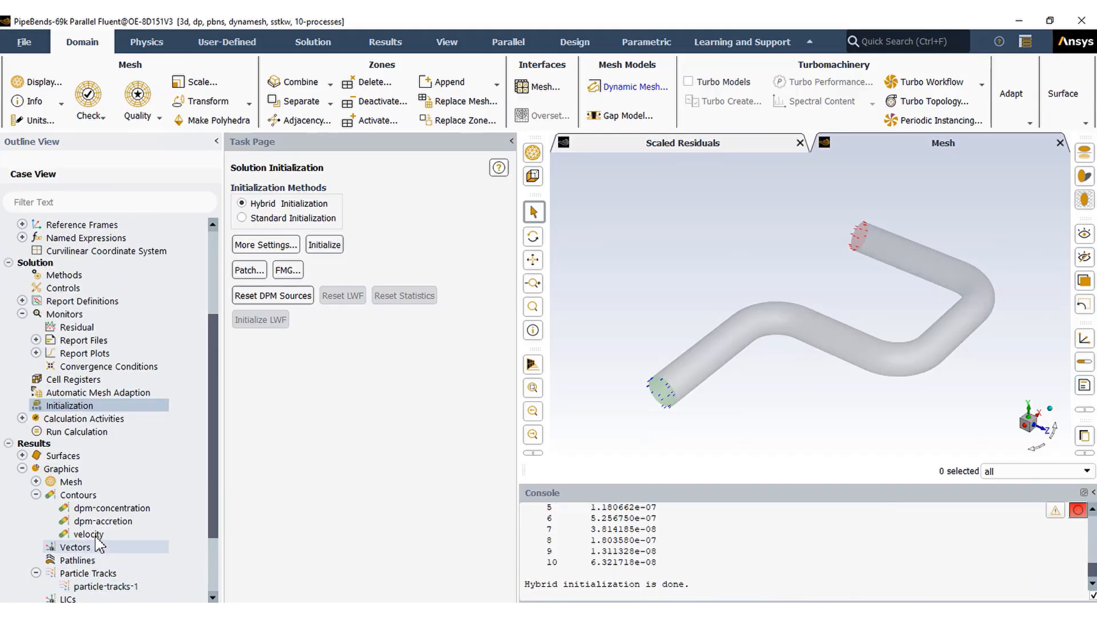
double_click(87, 534)
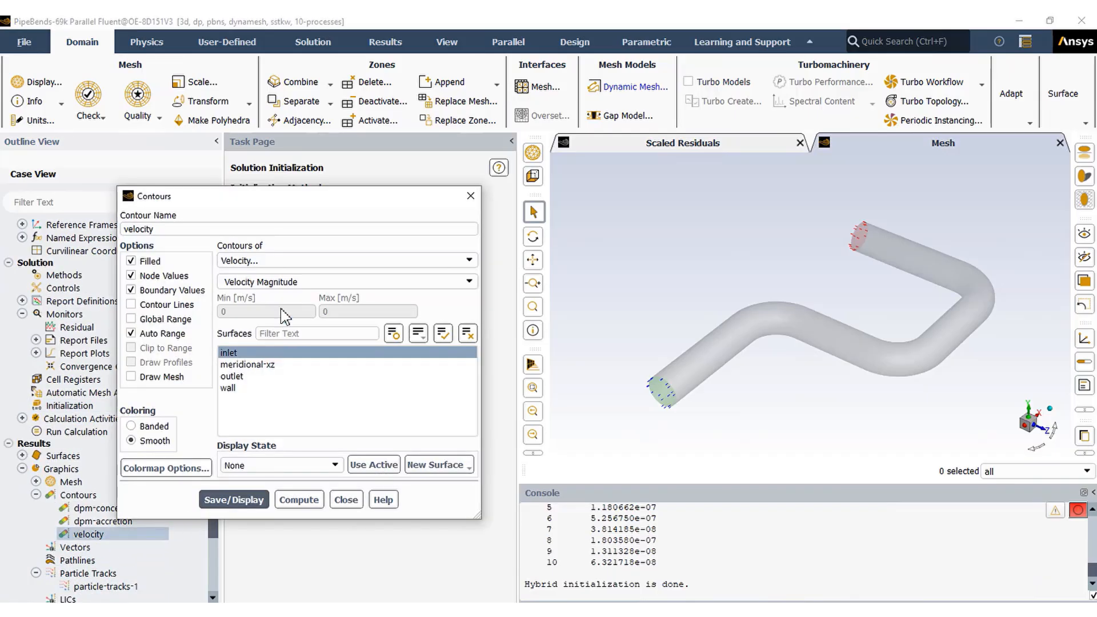
left_click(299, 499)
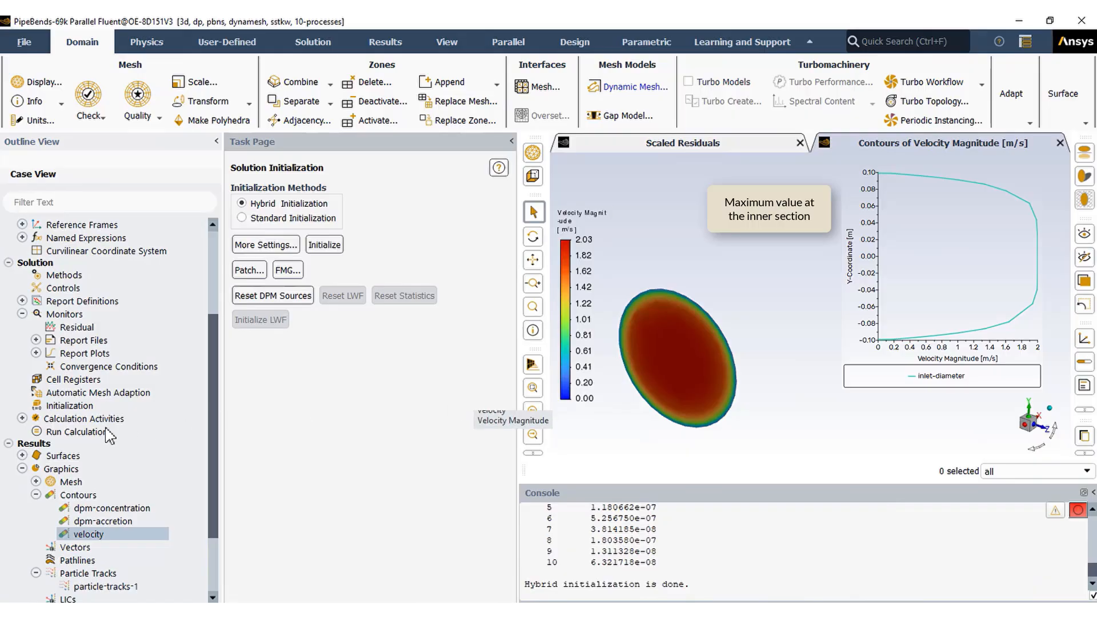
Step: Start the calculation, confirming the existing report files are overwritten
left_click(76, 433)
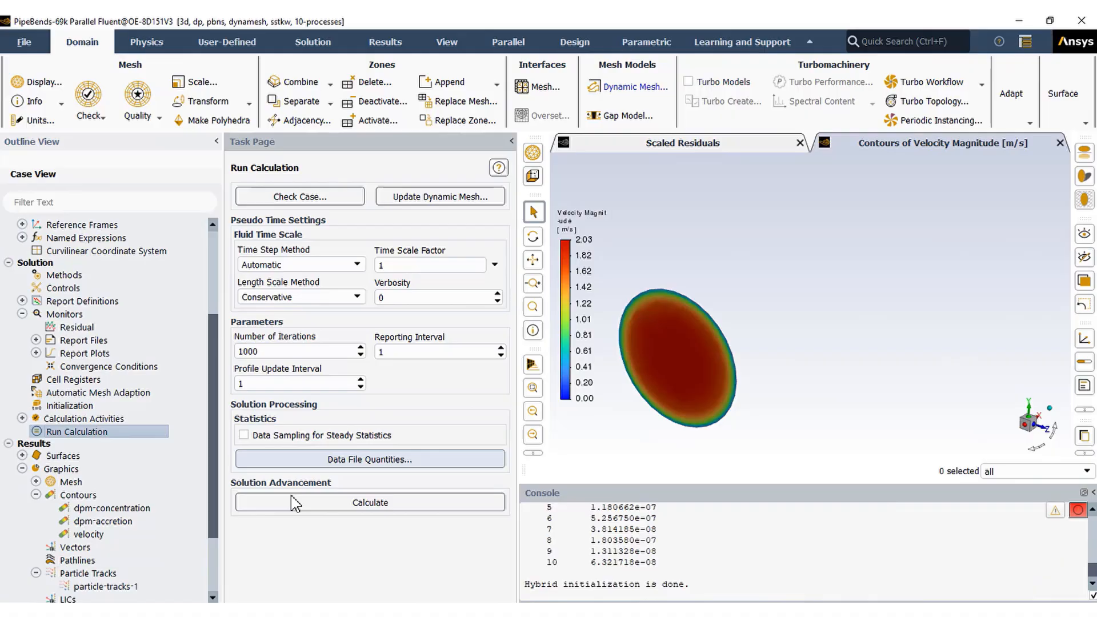
left_click(369, 503)
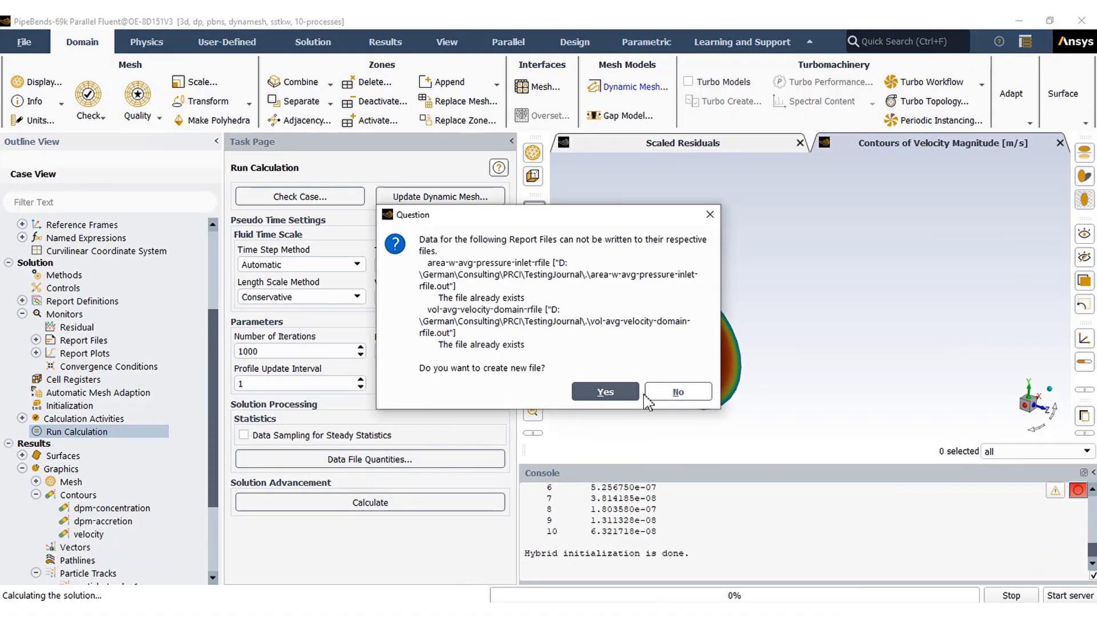
left_click(604, 391)
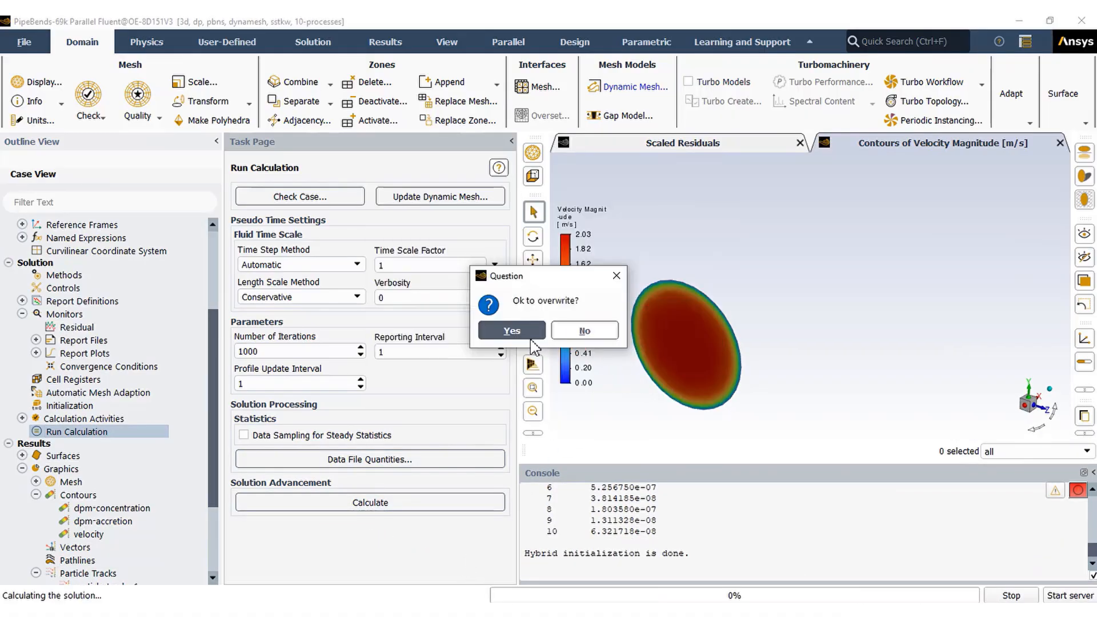
left_click(510, 330)
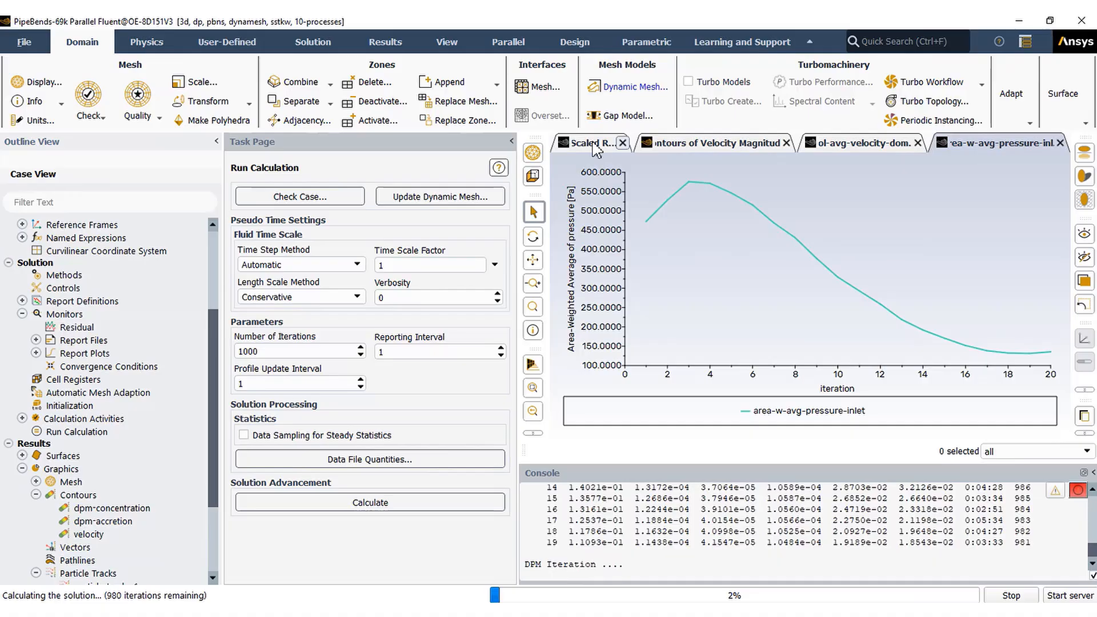
Step: Watch the scaled residuals, volume-averaged velocity and inlet pressure monitors while solving
left_click(590, 143)
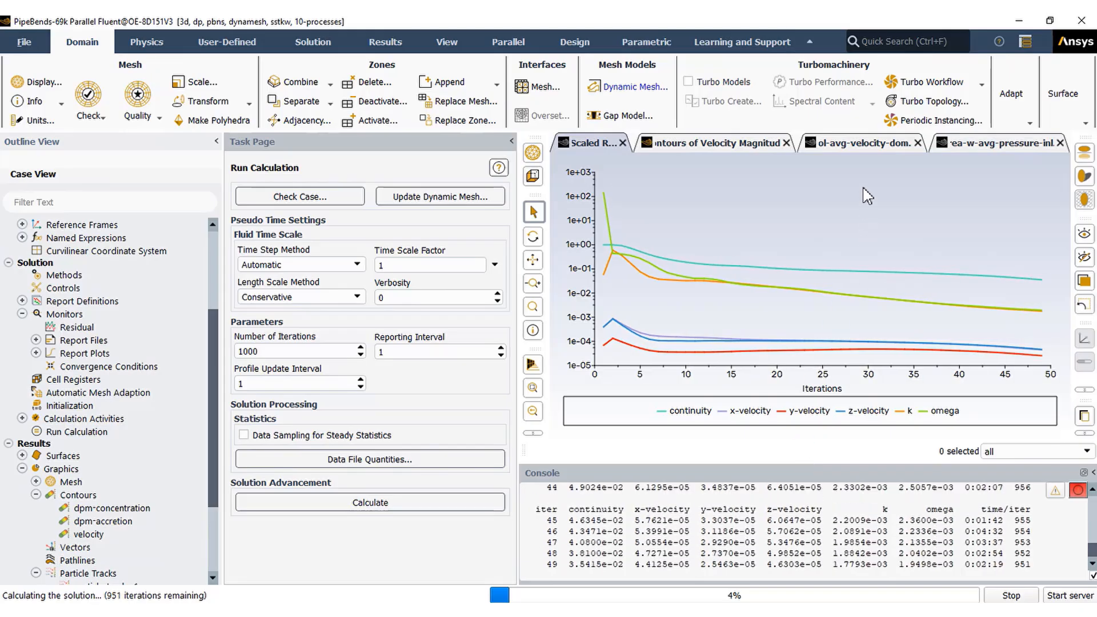
left_click(860, 143)
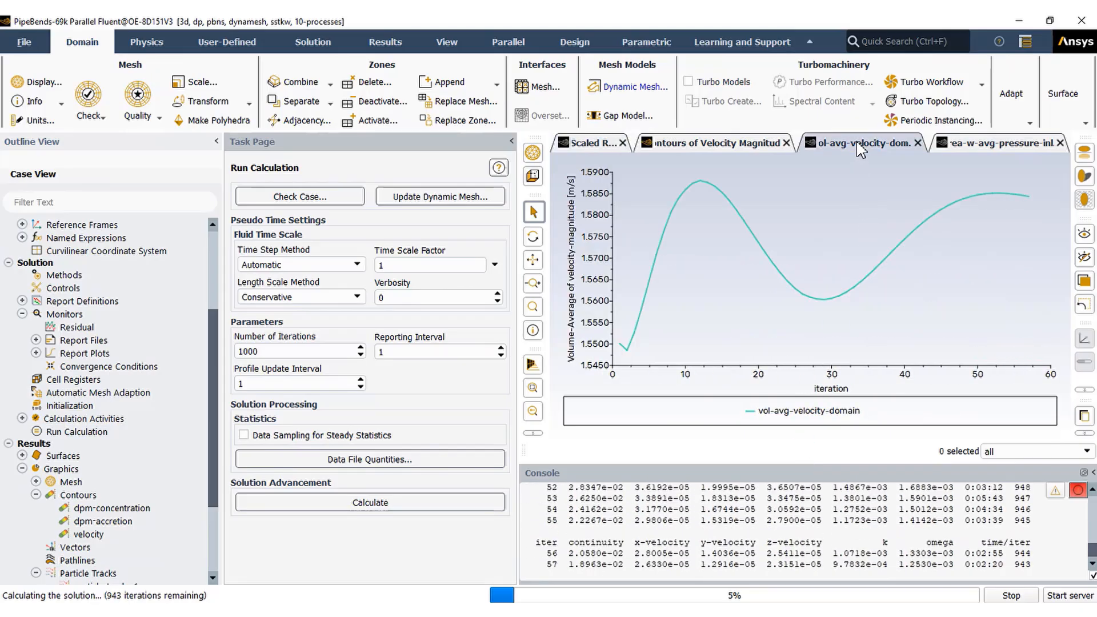
left_click(993, 142)
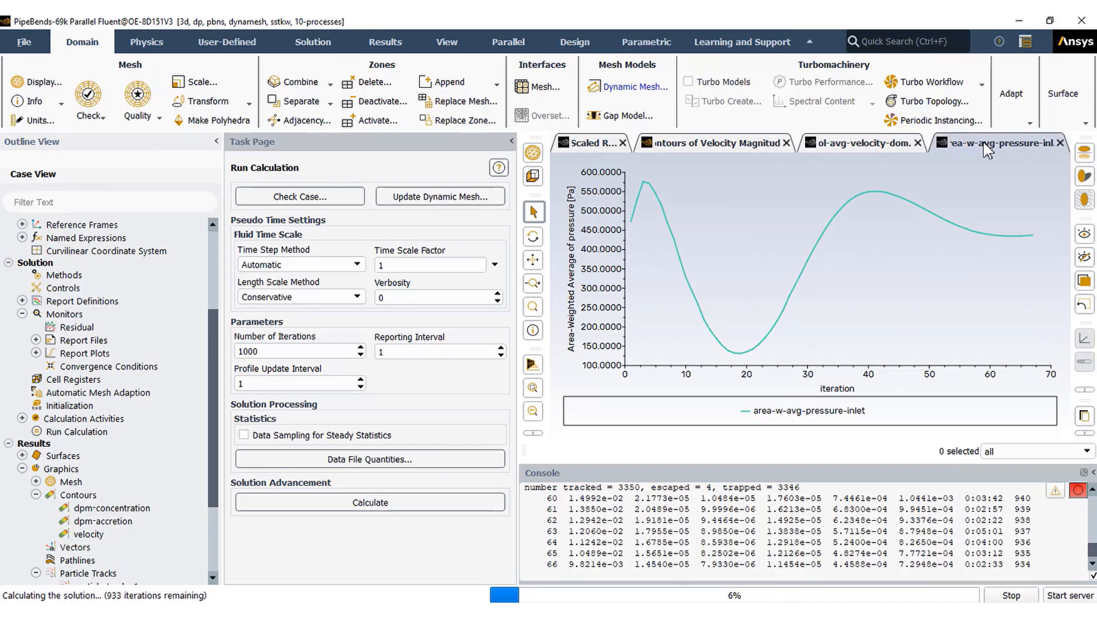
left_click(591, 142)
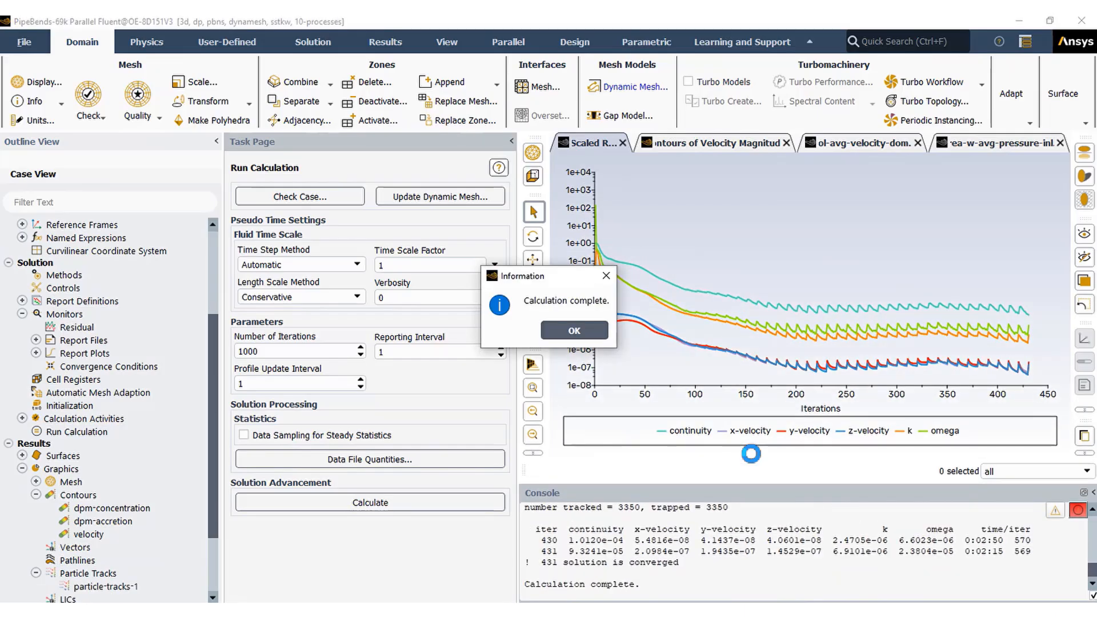
Step: Acknowledge calculation complete and check the converged velocity (~1.58 m/s), pressure and residual plots
left_click(573, 329)
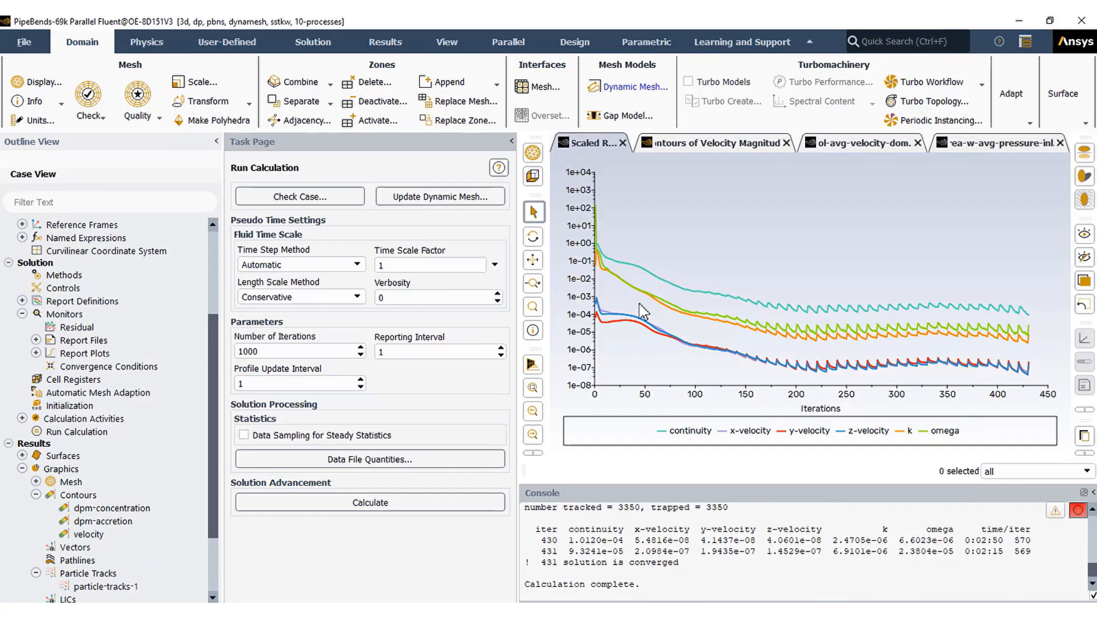
left_click(859, 143)
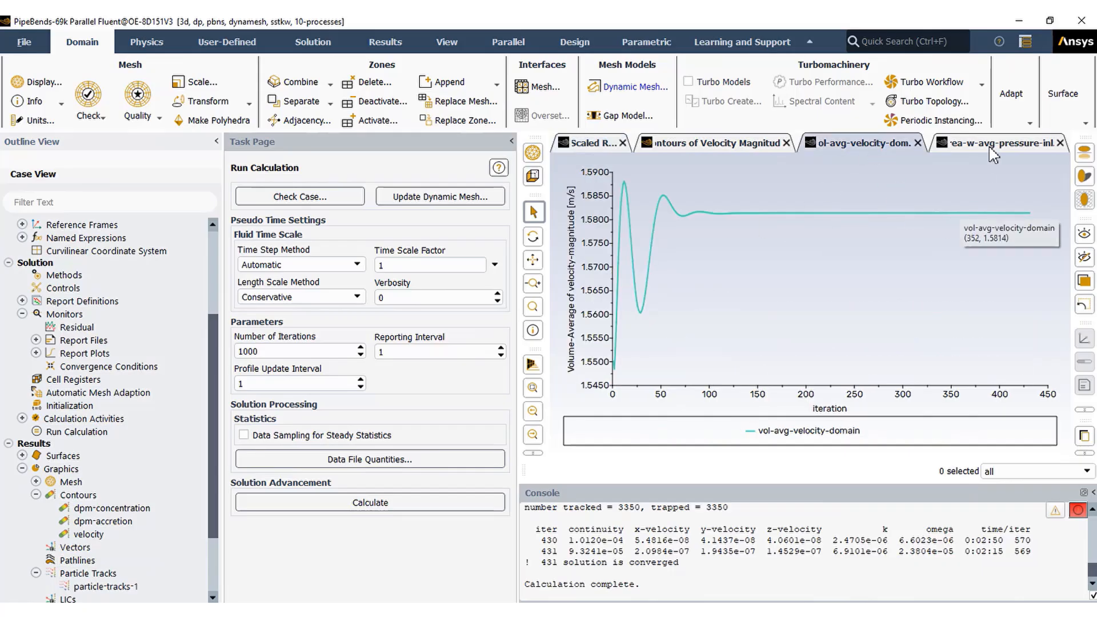
left_click(590, 143)
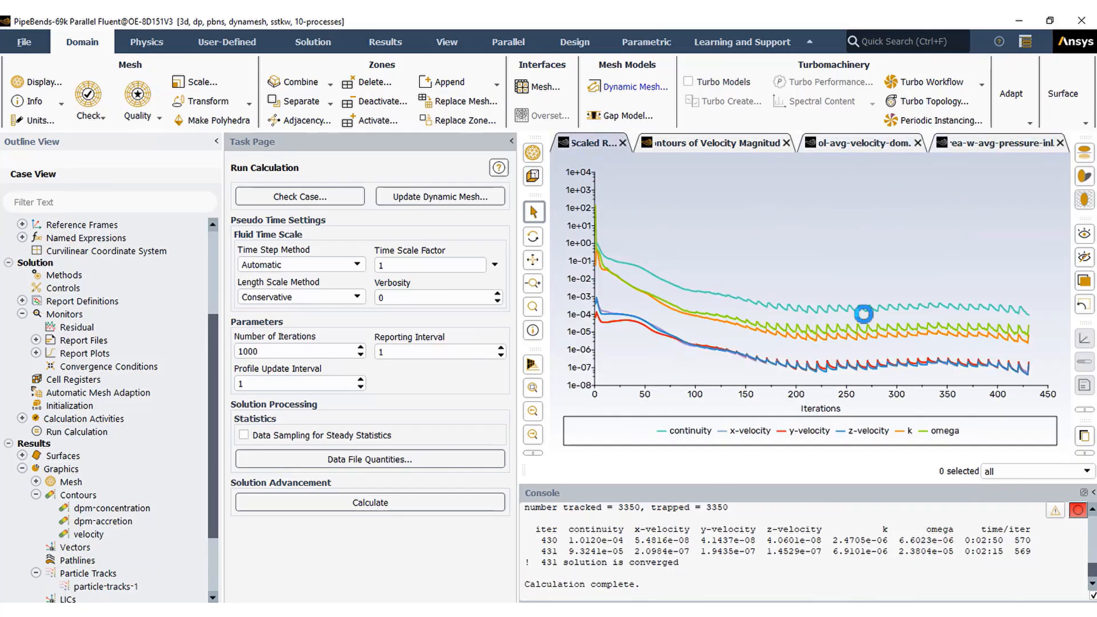
left_click(87, 535)
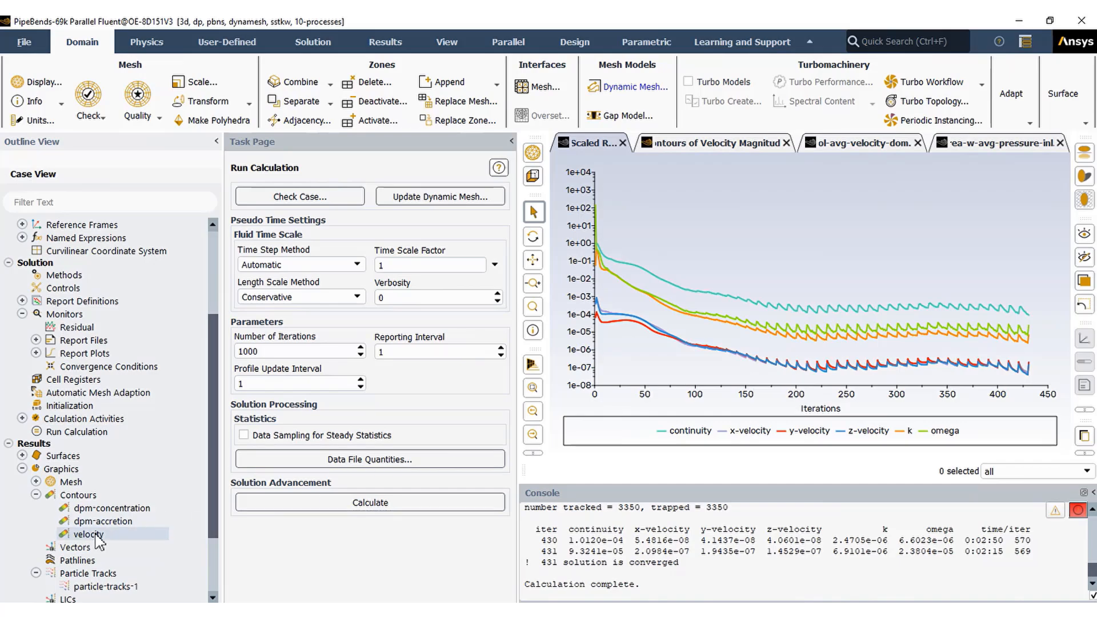
Step: Display velocity contours on meridional-xz and DPM accretion contours on the wall (~239.65 kg/m²s peak)
double_click(87, 534)
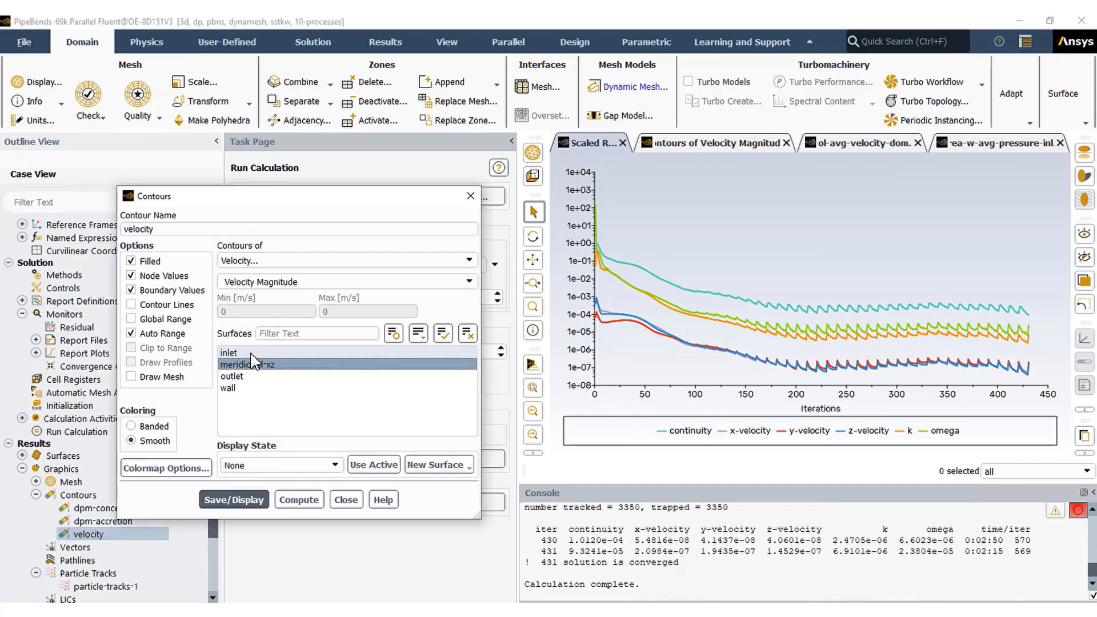
left_click(233, 500)
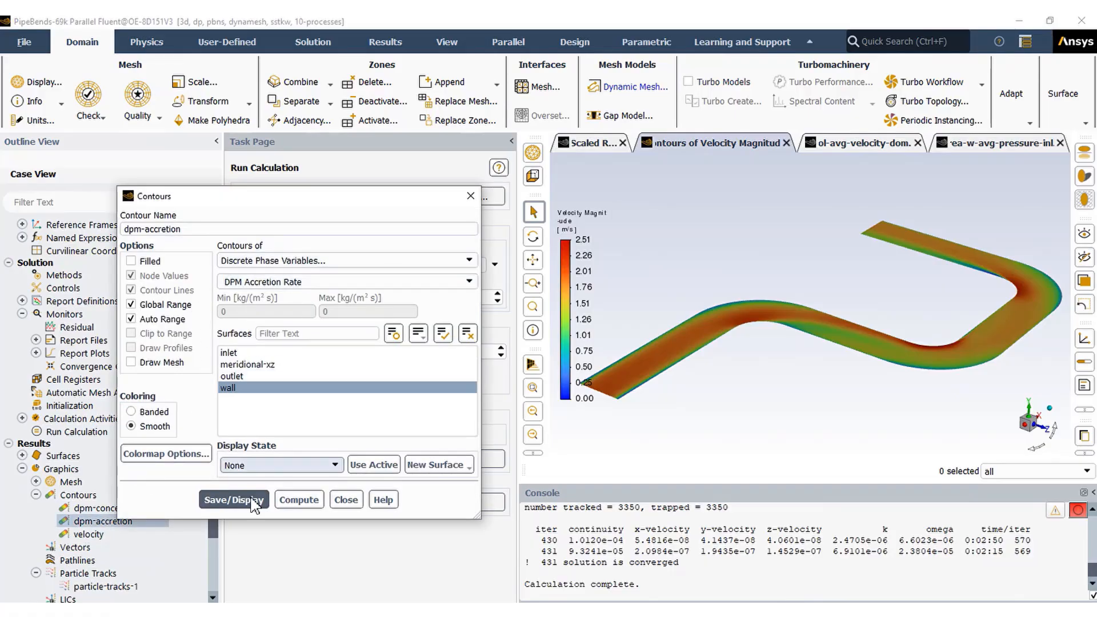
left_click(234, 499)
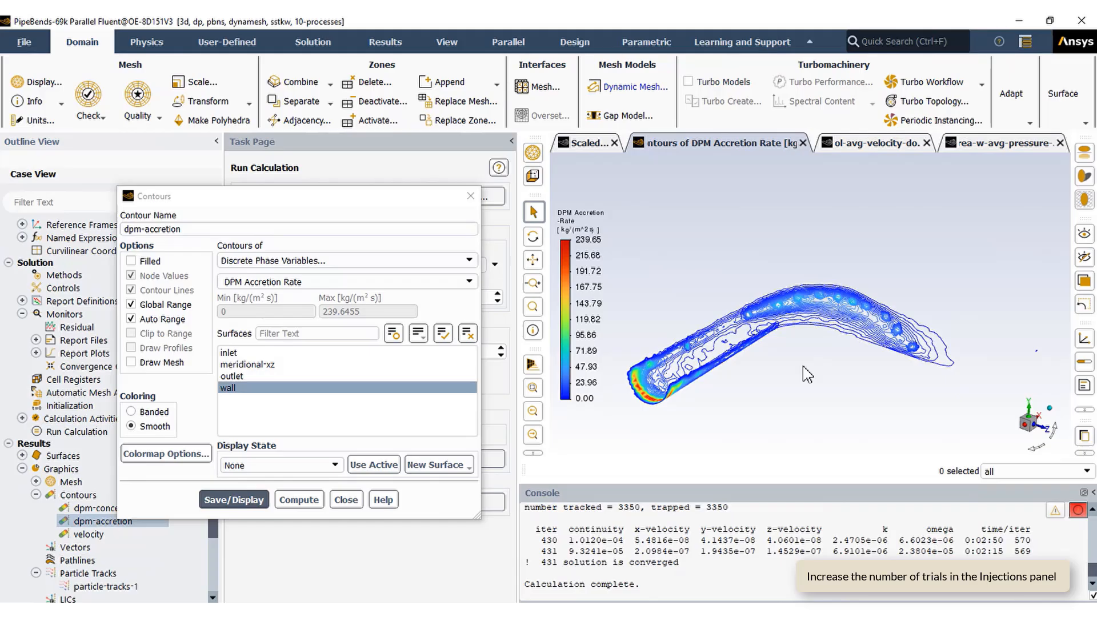
left_click(233, 500)
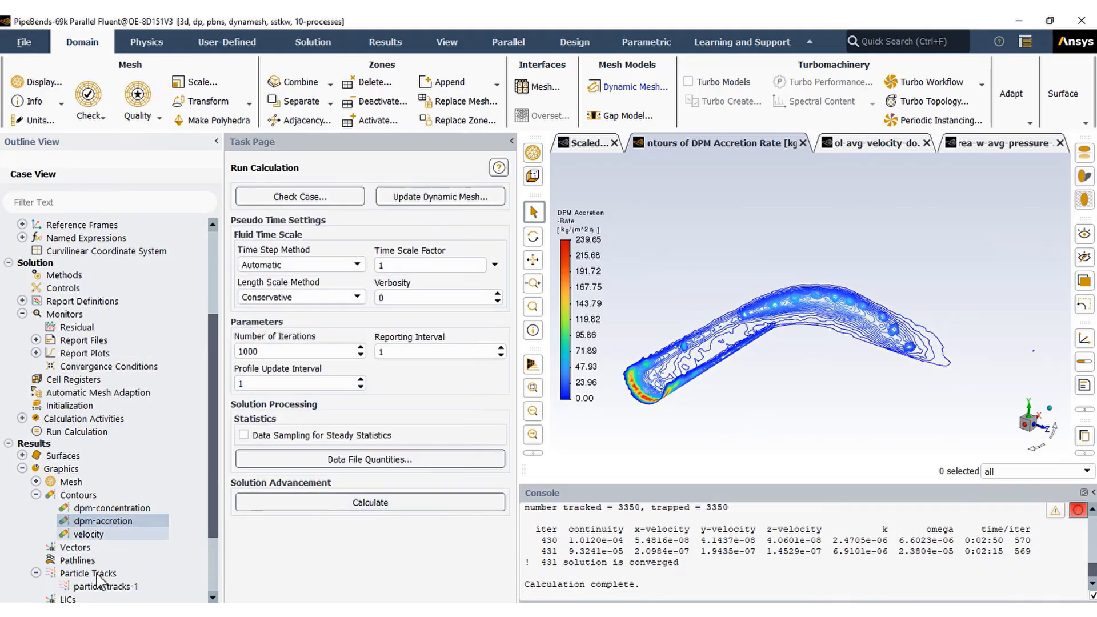
Step: Display particle-tracks-1 coloured by velocity magnitude, about 0.25–2.36 m/s
double_click(108, 585)
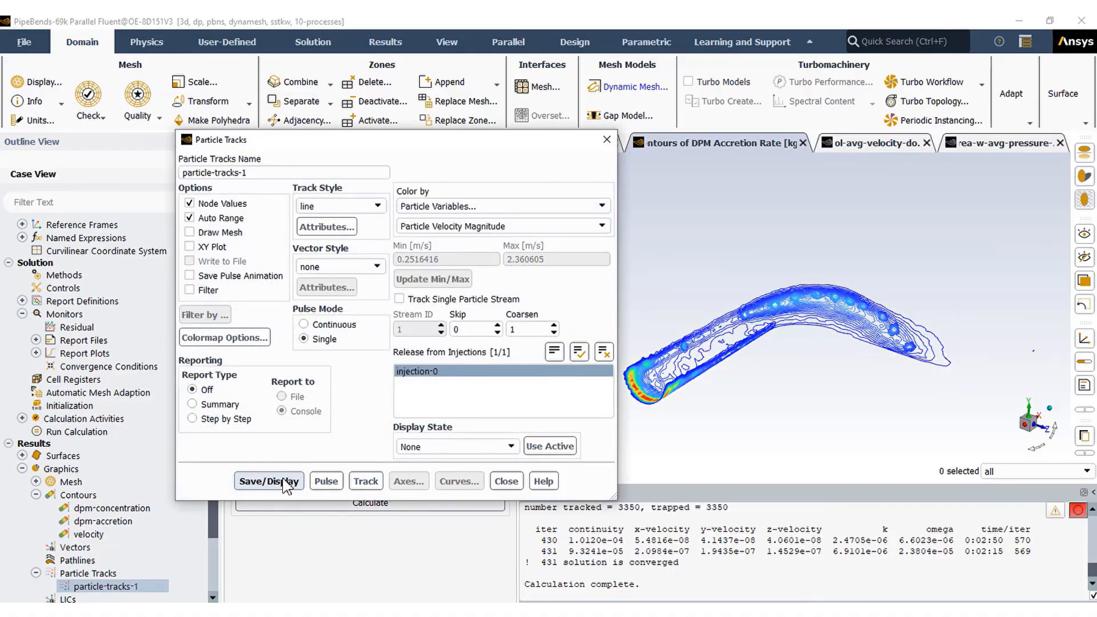
left_click(267, 481)
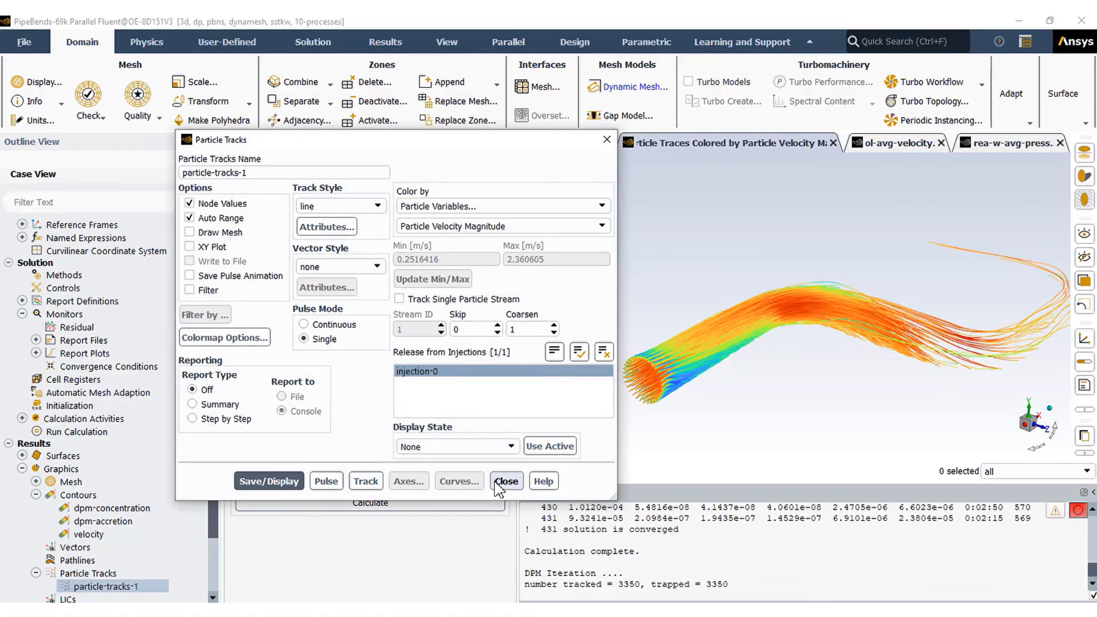
left_click(507, 482)
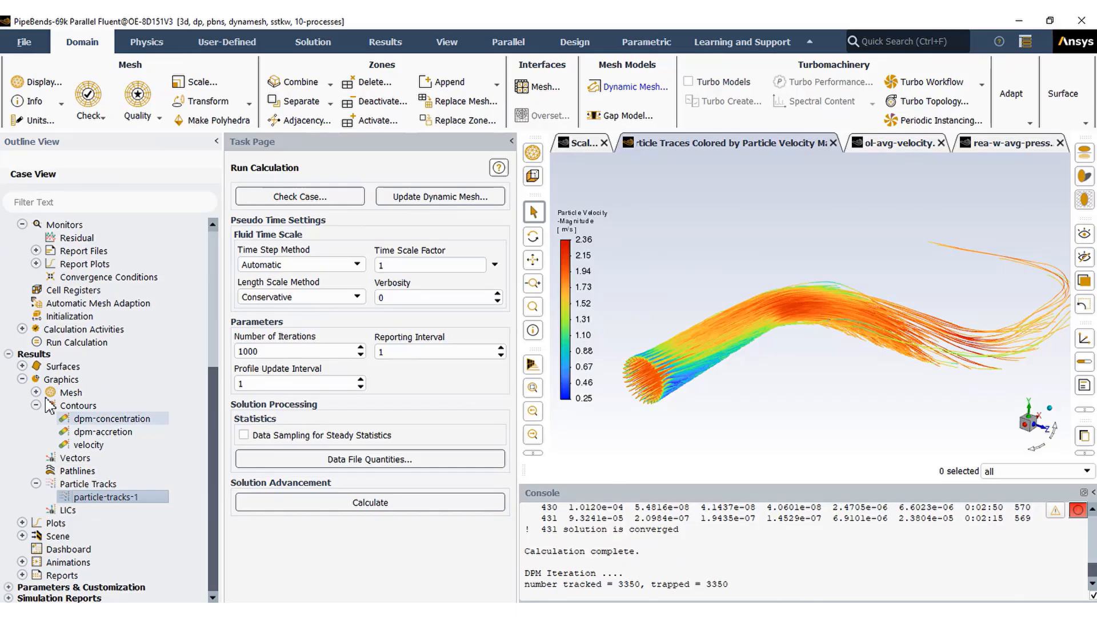
left_click(35, 392)
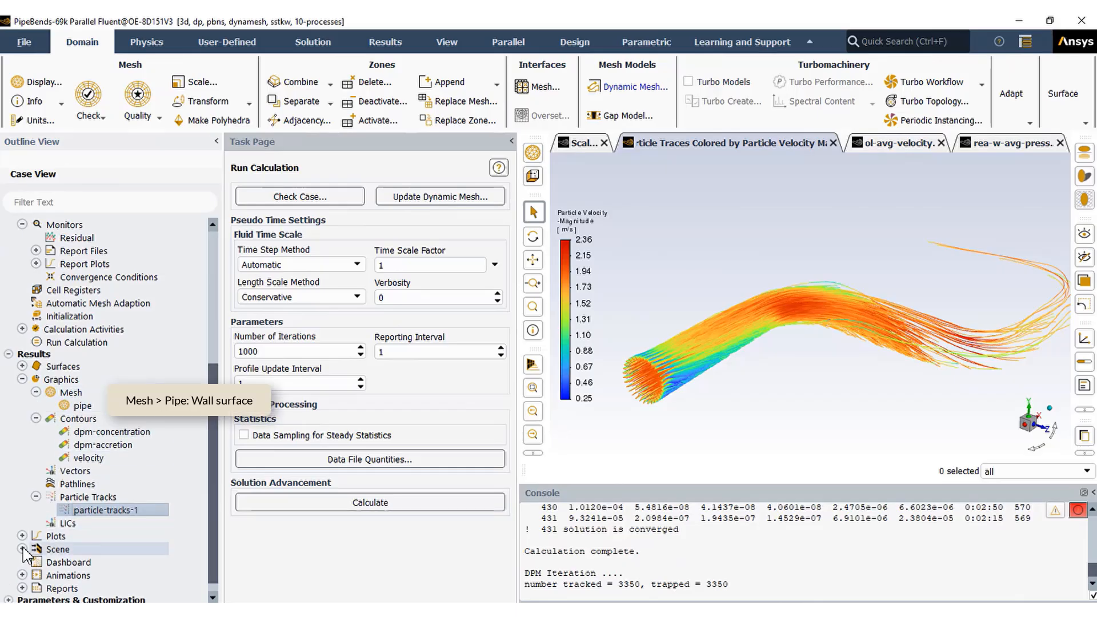
left_click(23, 550)
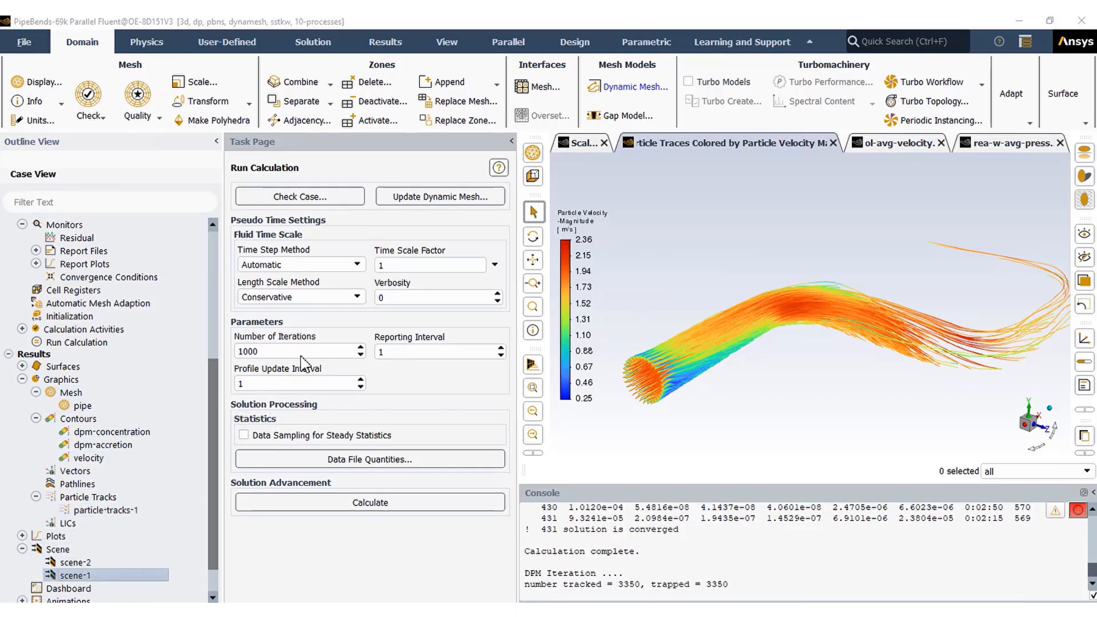
Step: Include the pipe mesh in scene-1 and raise its transparency to 92
double_click(75, 575)
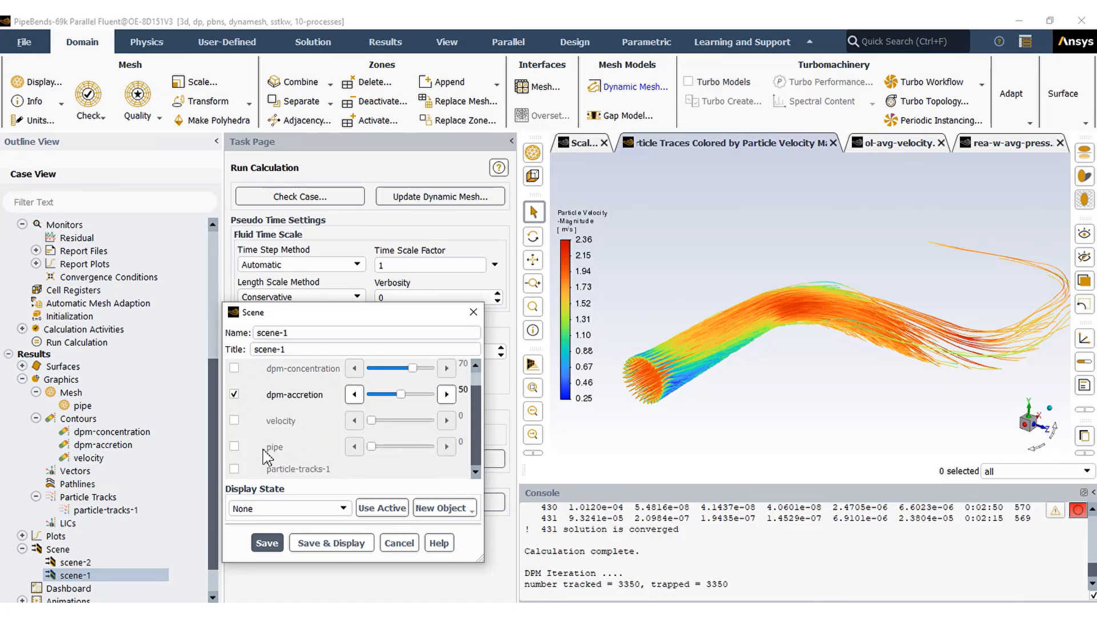
left_click(233, 447)
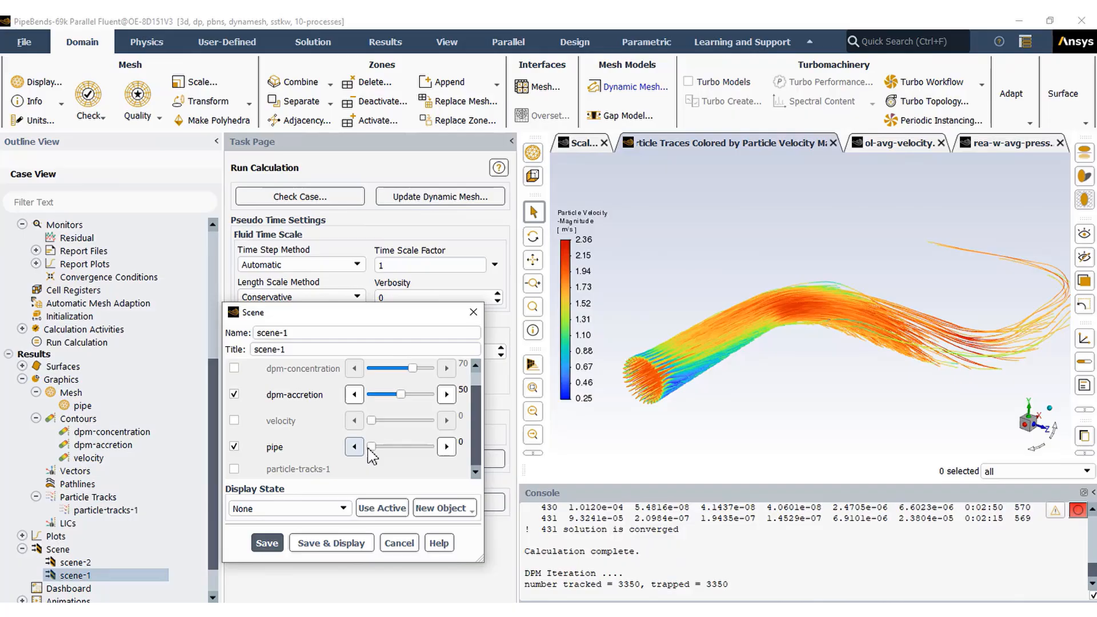
left_click(447, 447)
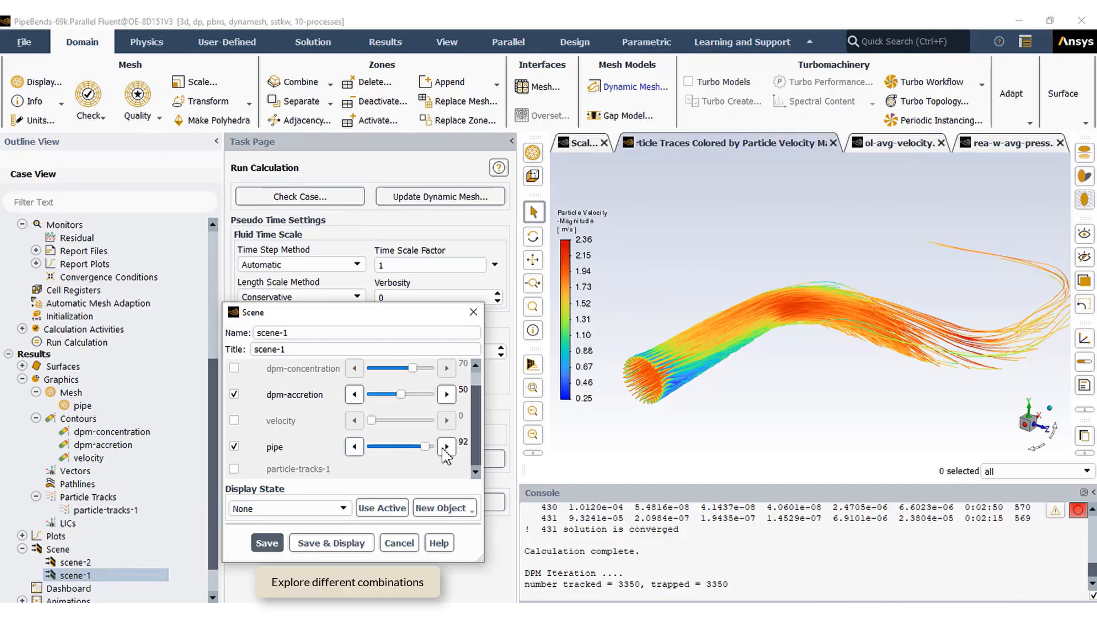